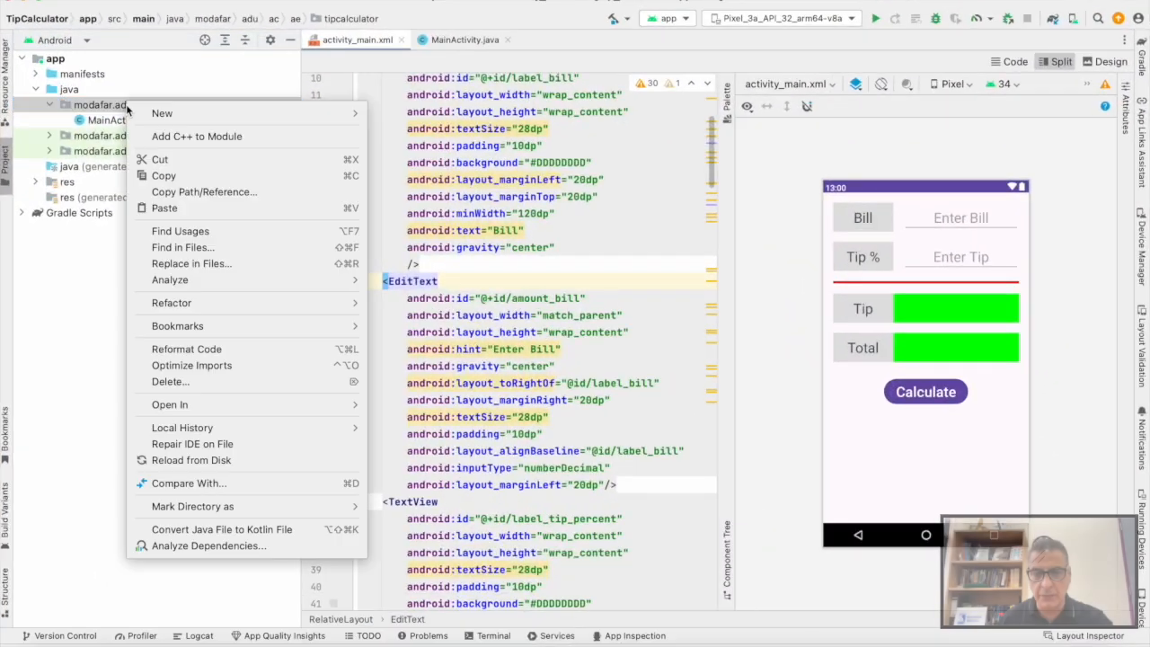
Create a new Java class named TipCalculator in the tipcalculator package
{"action": "left_click", "coordinate": [162, 113]}
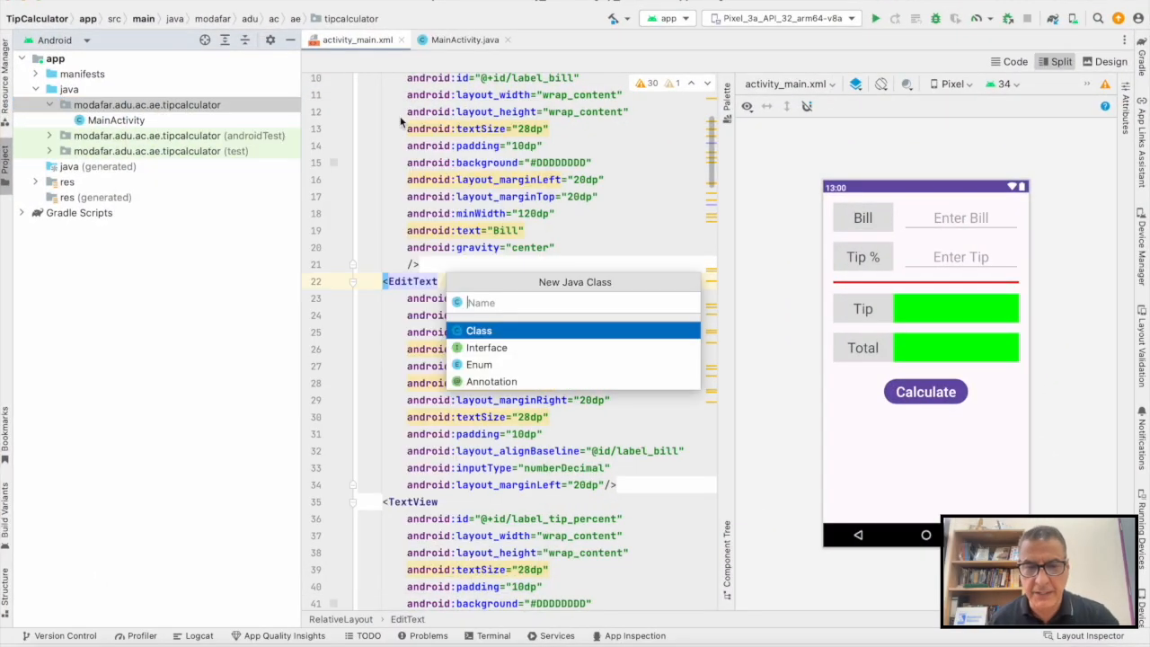
{"action": "type", "text": "Tip"}
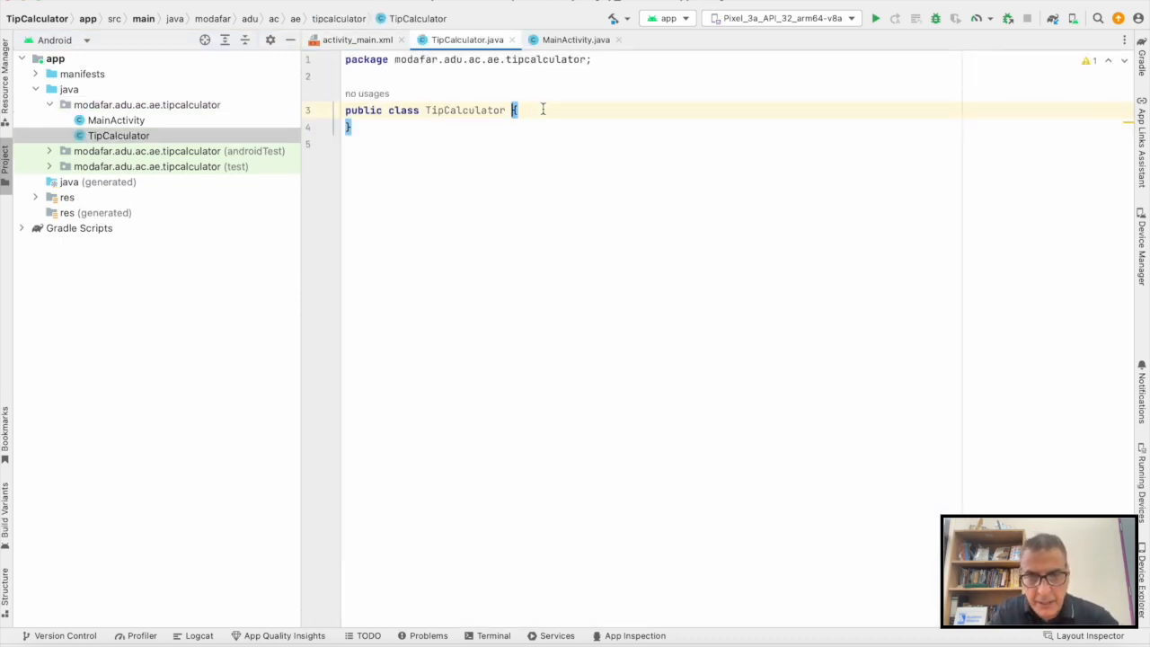
Declare 'private float bill, tip;' and begin generating their getters and setters
{"action": "type", "text": "priva"}
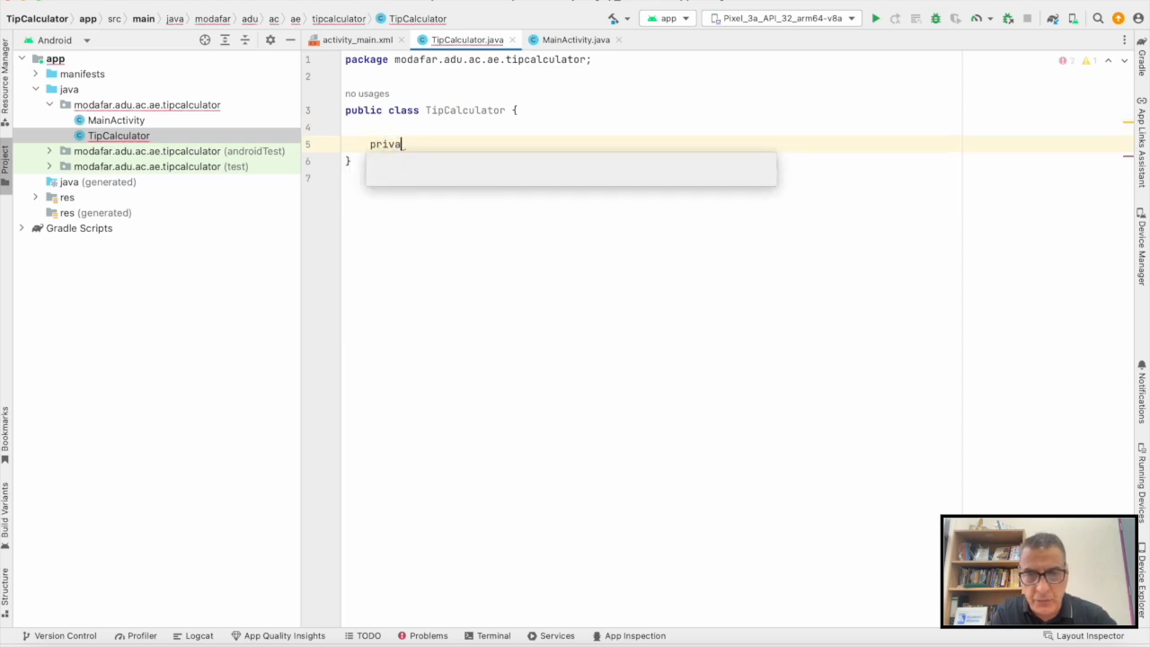
{"action": "type", "text": "te_g"}
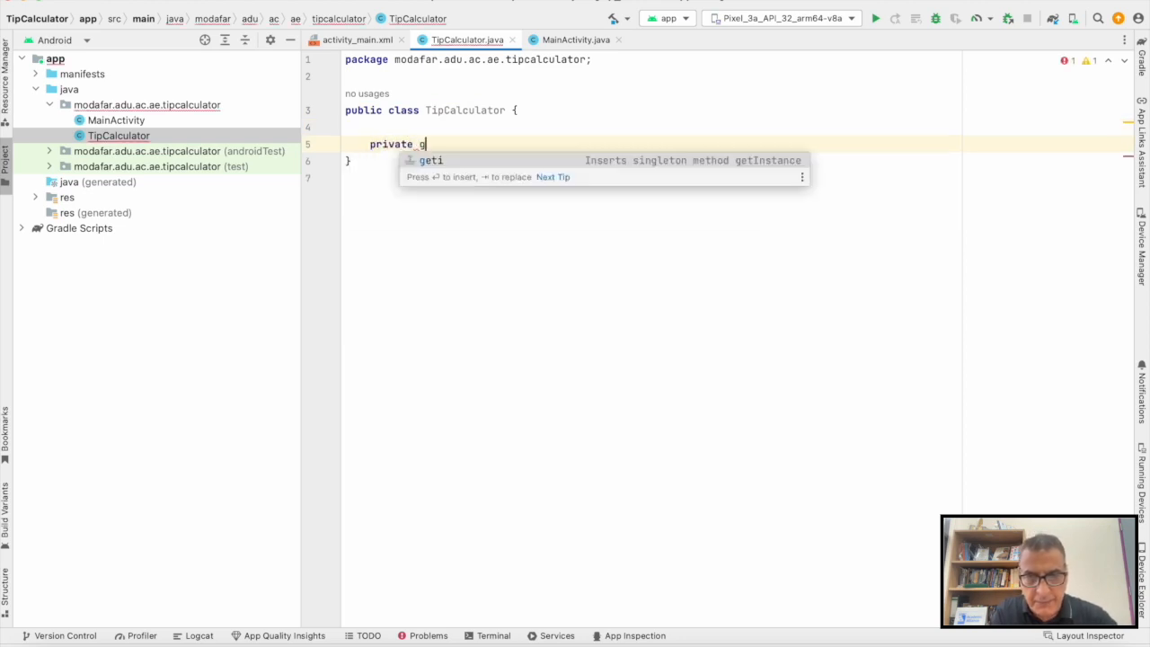
{"action": "type", "text": "float bill"}
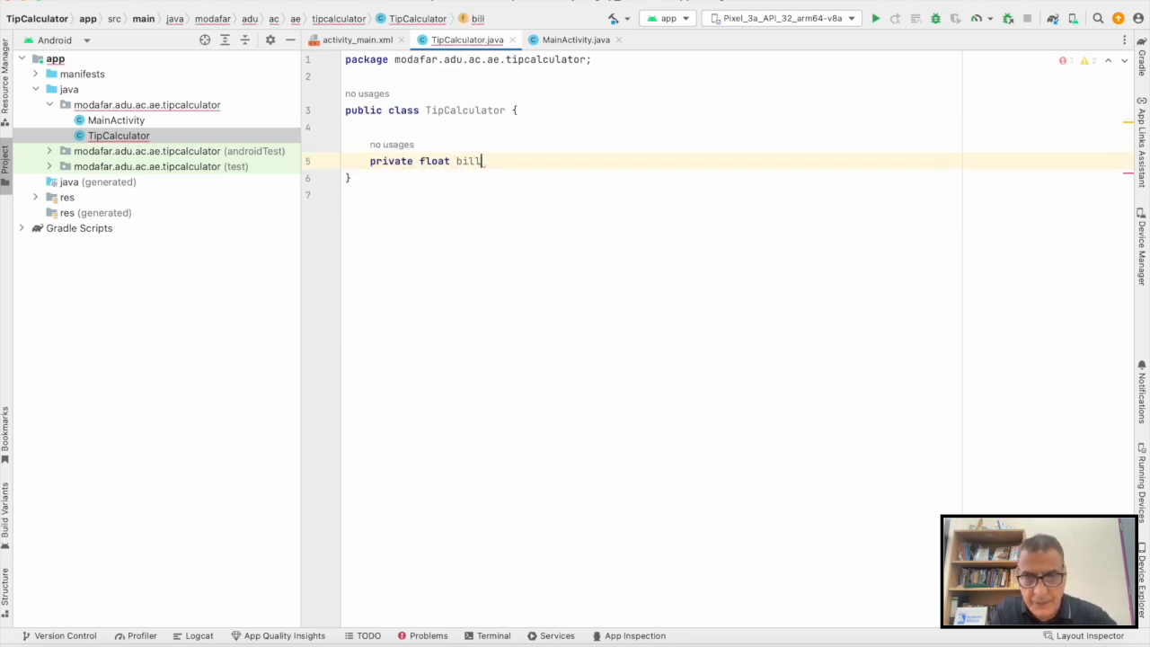
{"action": "type", "text": ", tip;"}
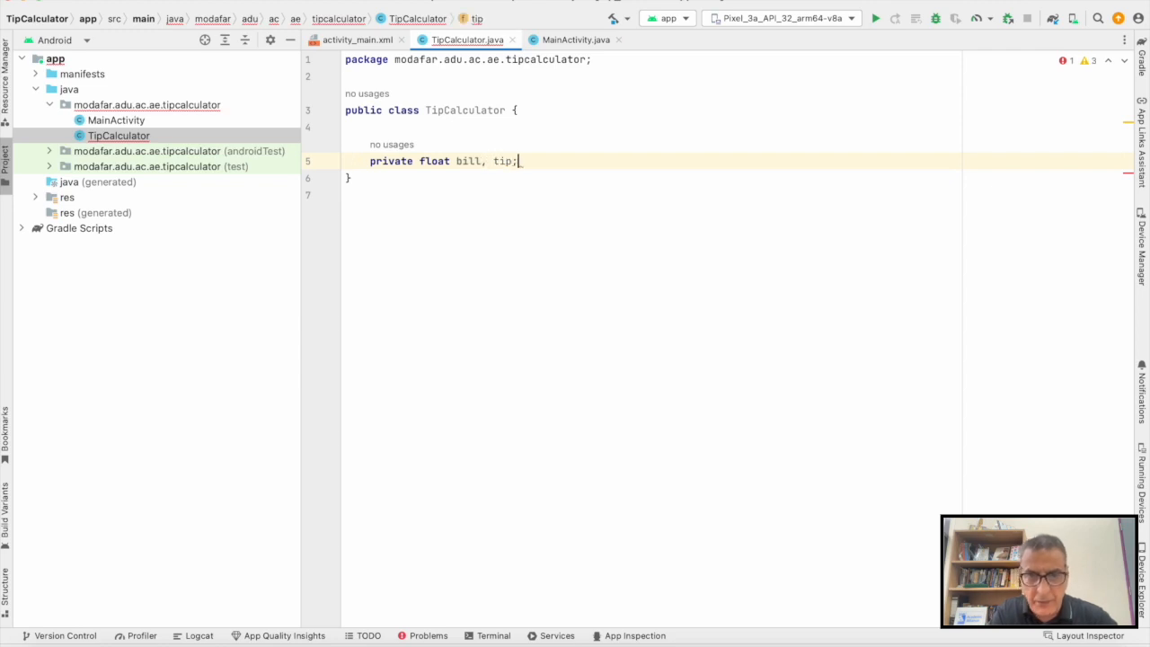
{"action": "key", "text": "Return"}
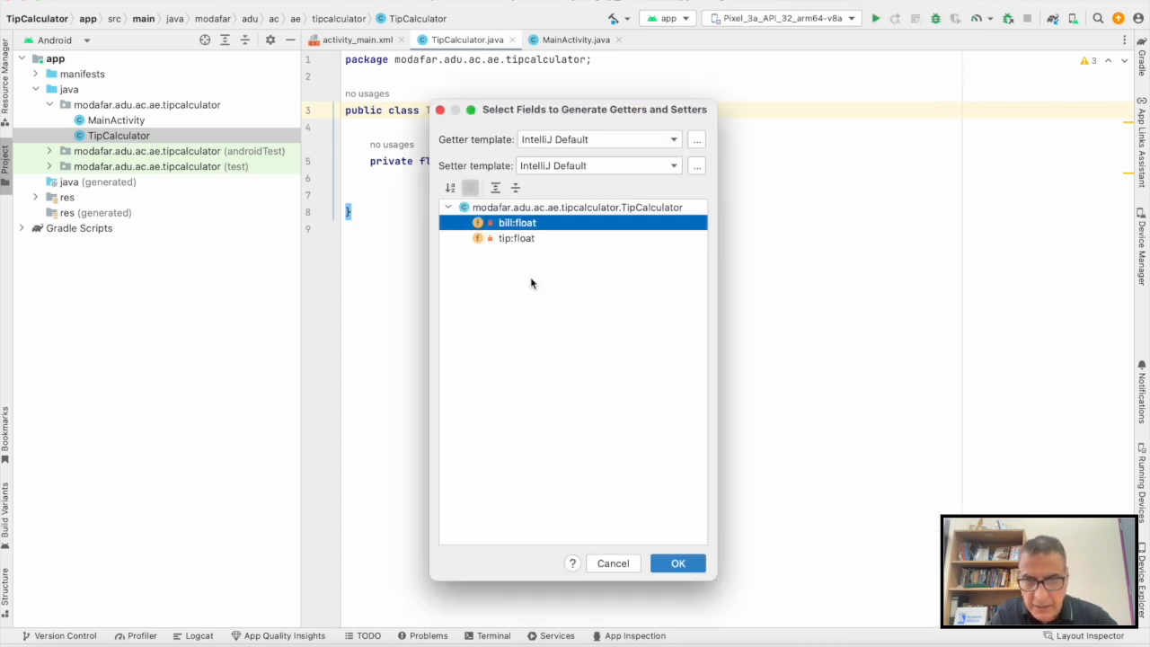
Generate getters and setters for bill and tip, plus a constructor initializing both
{"action": "left_click", "coordinate": [678, 564]}
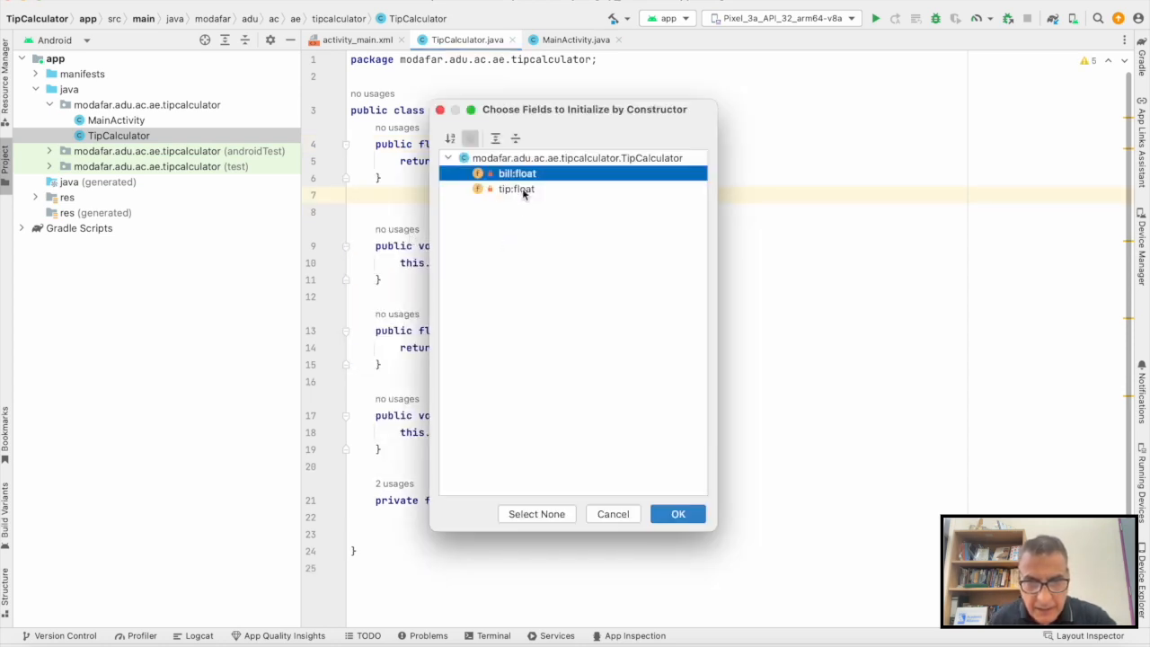
{"action": "left_click", "coordinate": [679, 514]}
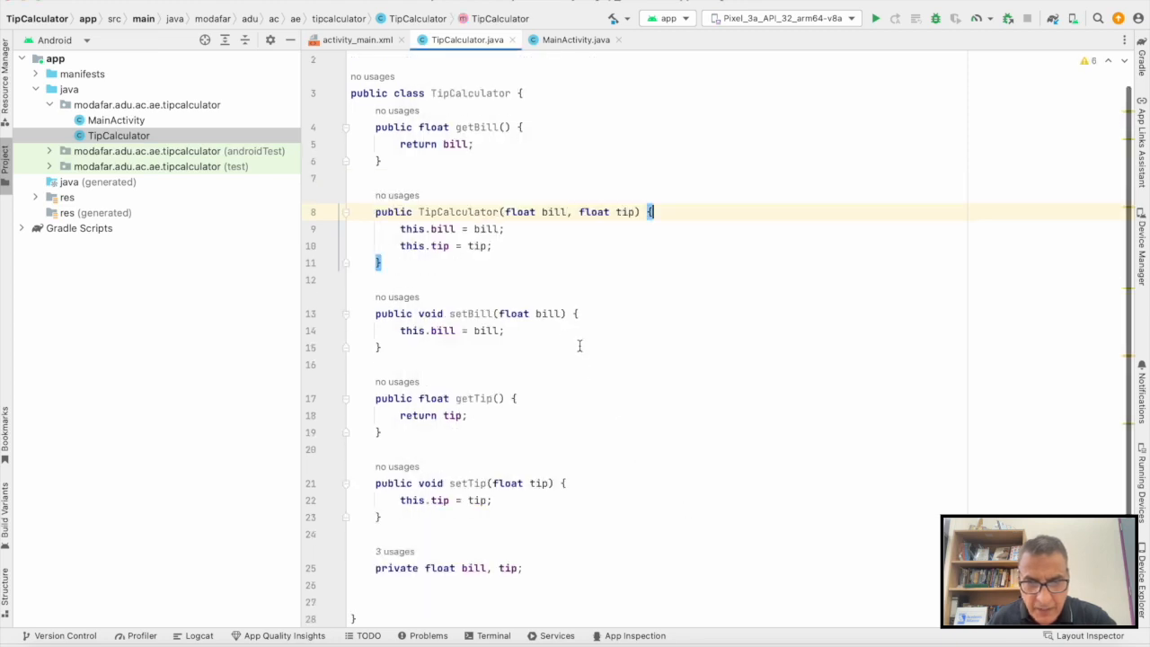
Guard setBill with 'if (bill > 0)' and setTip with 'if (tip > 0)', and have the constructor call setTip
{"action": "left_click", "coordinate": [578, 312]}
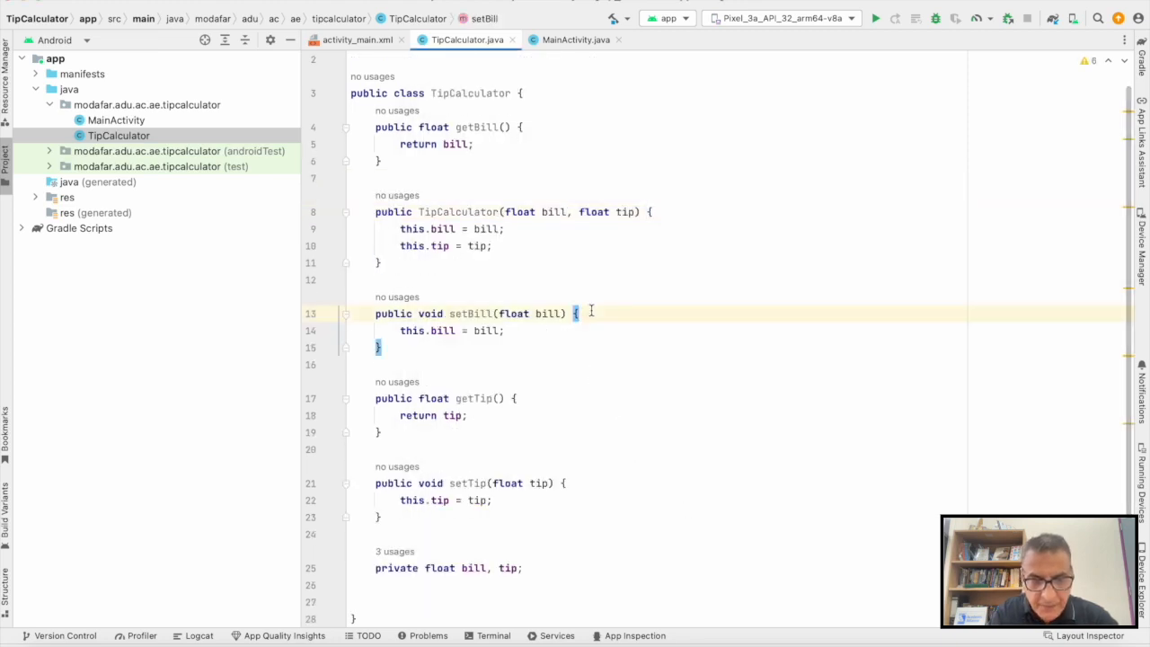
{"action": "type", "text": "if ("}
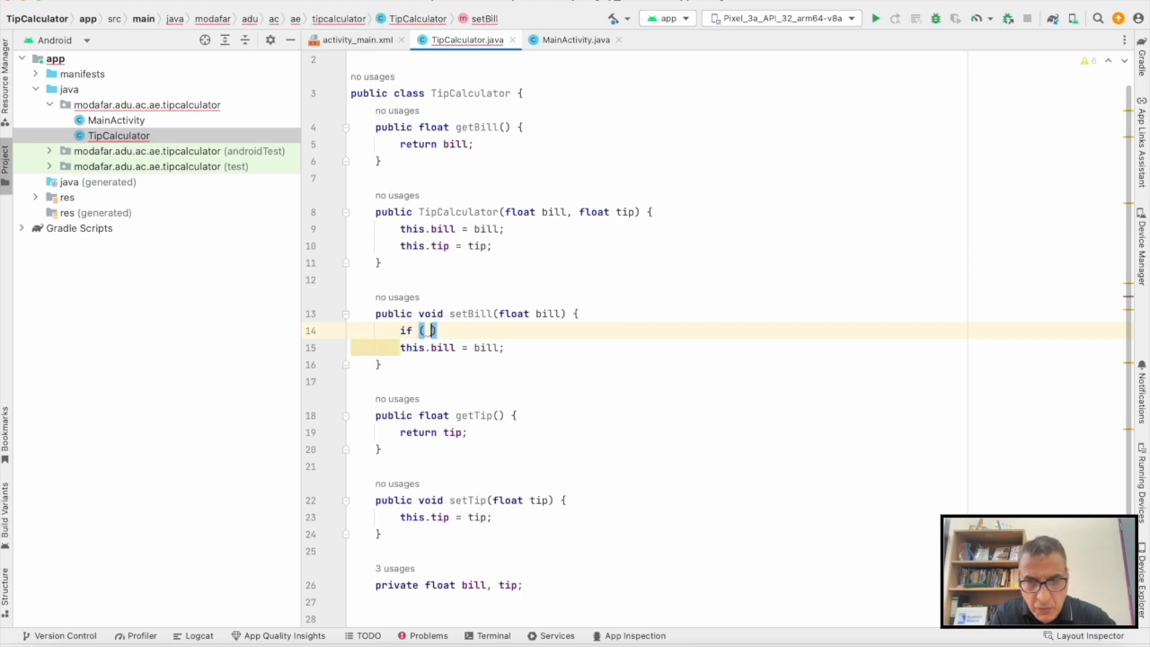
{"action": "type", "text": "bill > 0"}
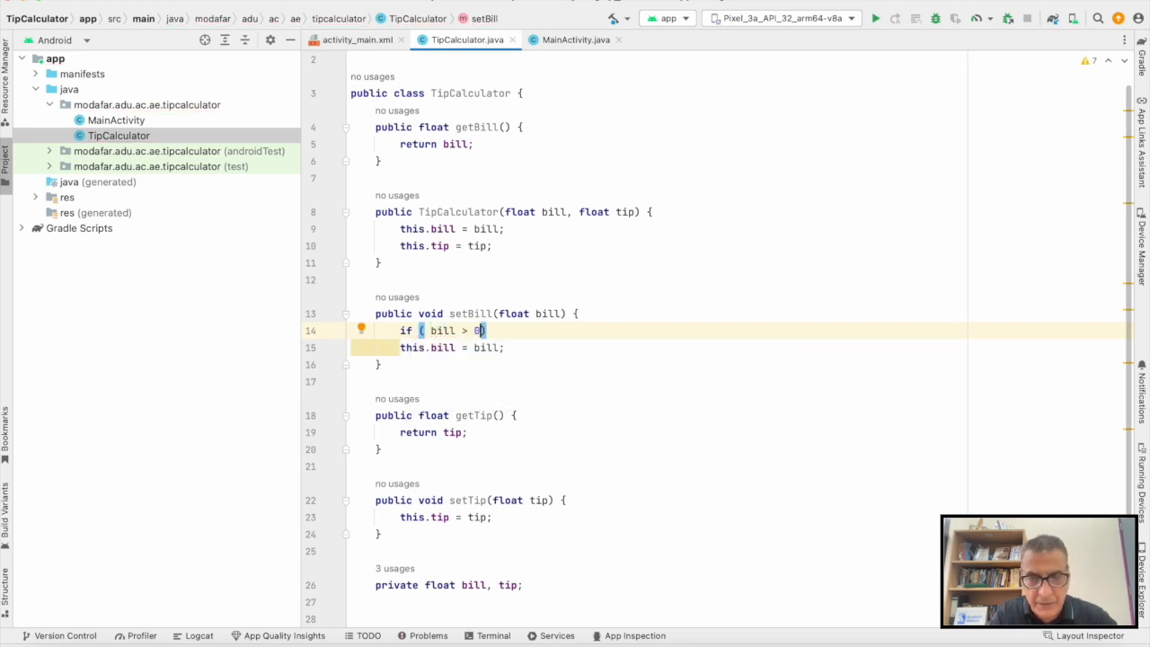
{"action": "left_click", "coordinate": [564, 499]}
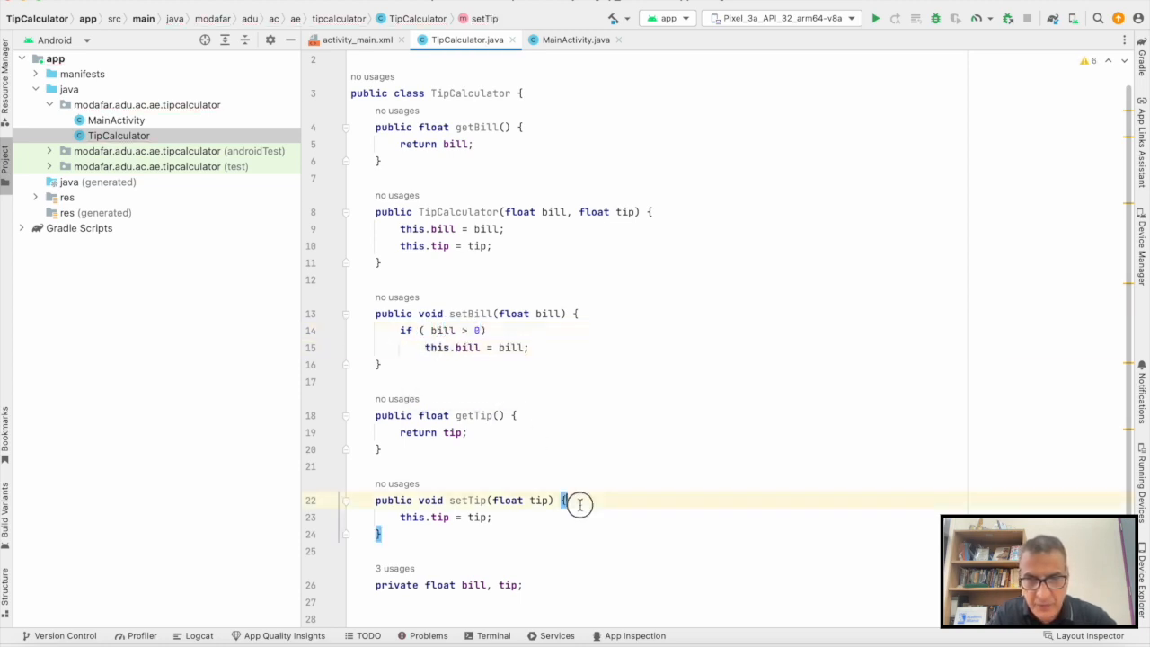
{"action": "type", "text": "if ( tip >"}
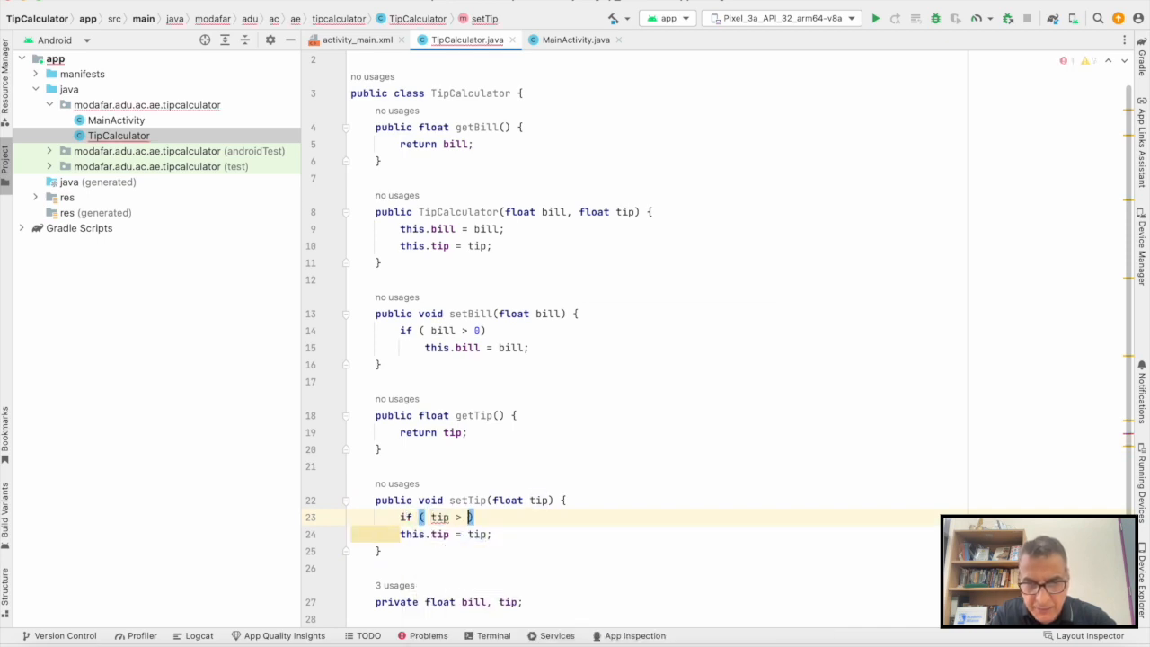
{"action": "type", "text": "0"}
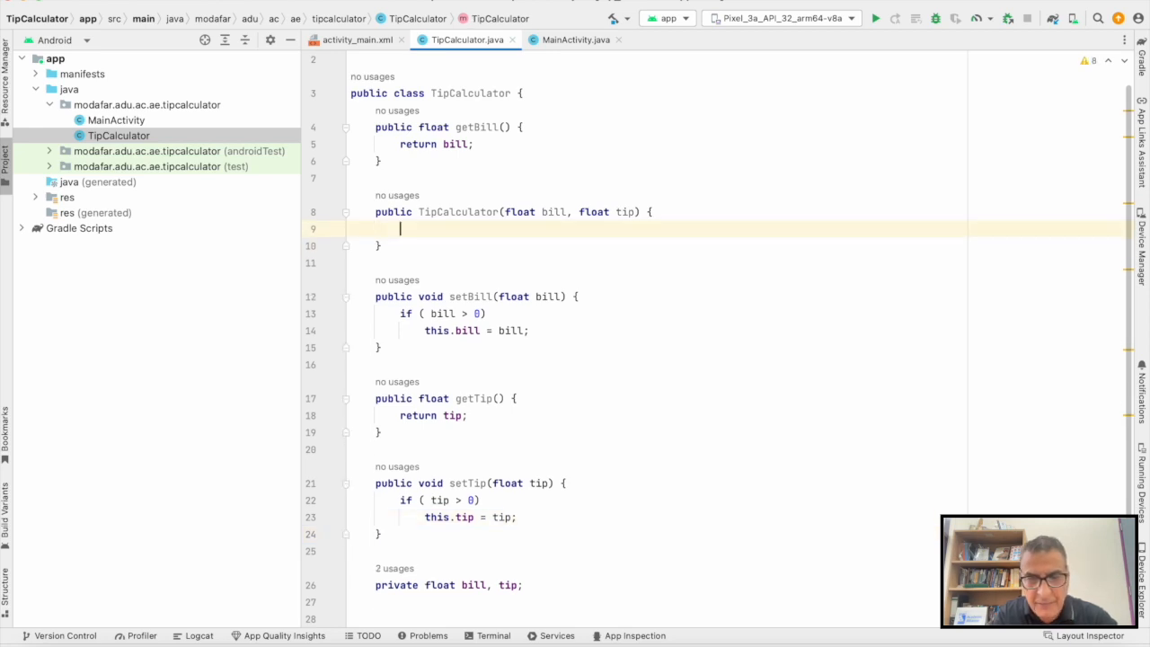
{"action": "type", "text": "setTip();"}
{"action": "type", "text": "setBill(bill);"}
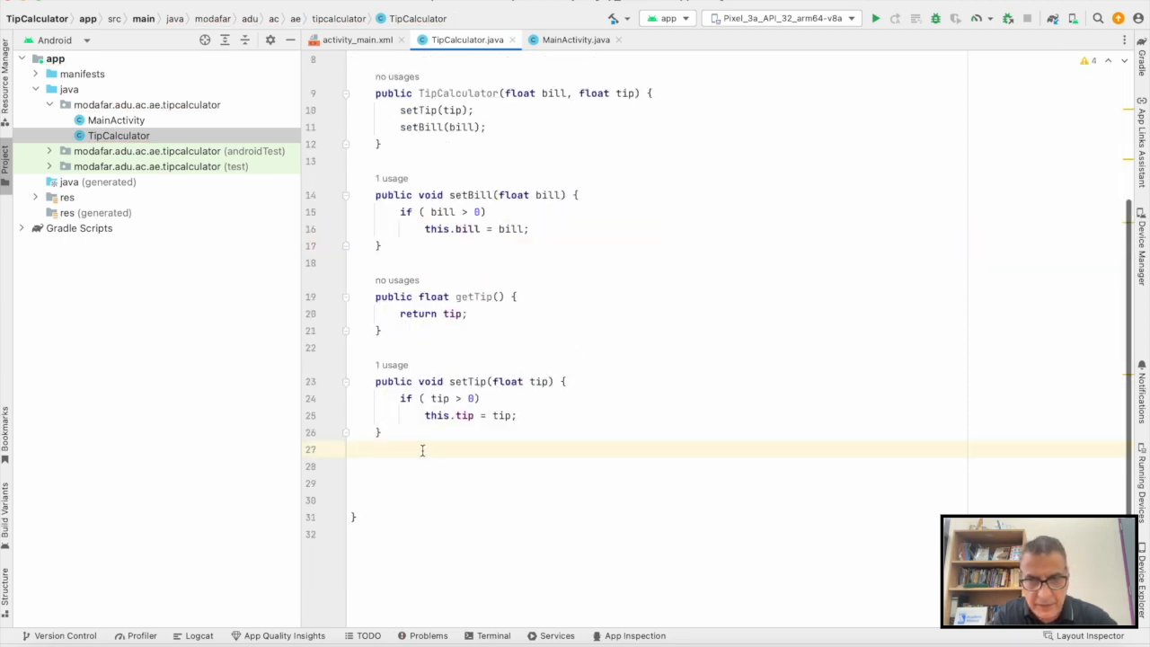
Add public float getTotalTip() returning getBill() * getTip() * 0.01f
{"action": "type", "text": "public float"}
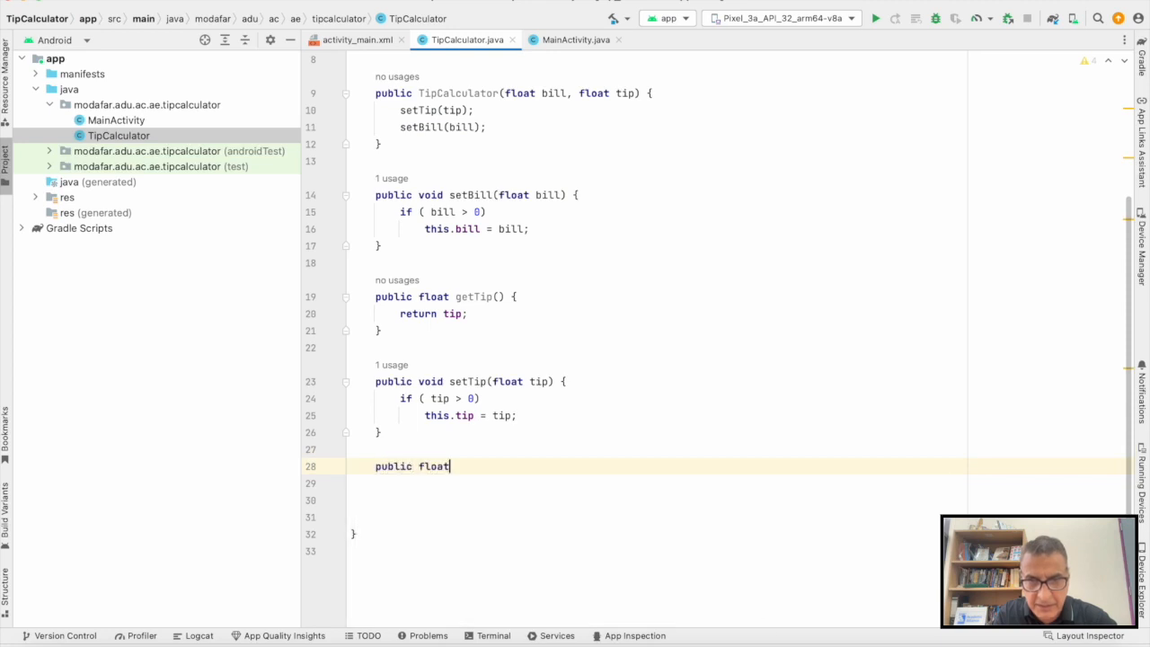
{"action": "type", "text": "getTota"}
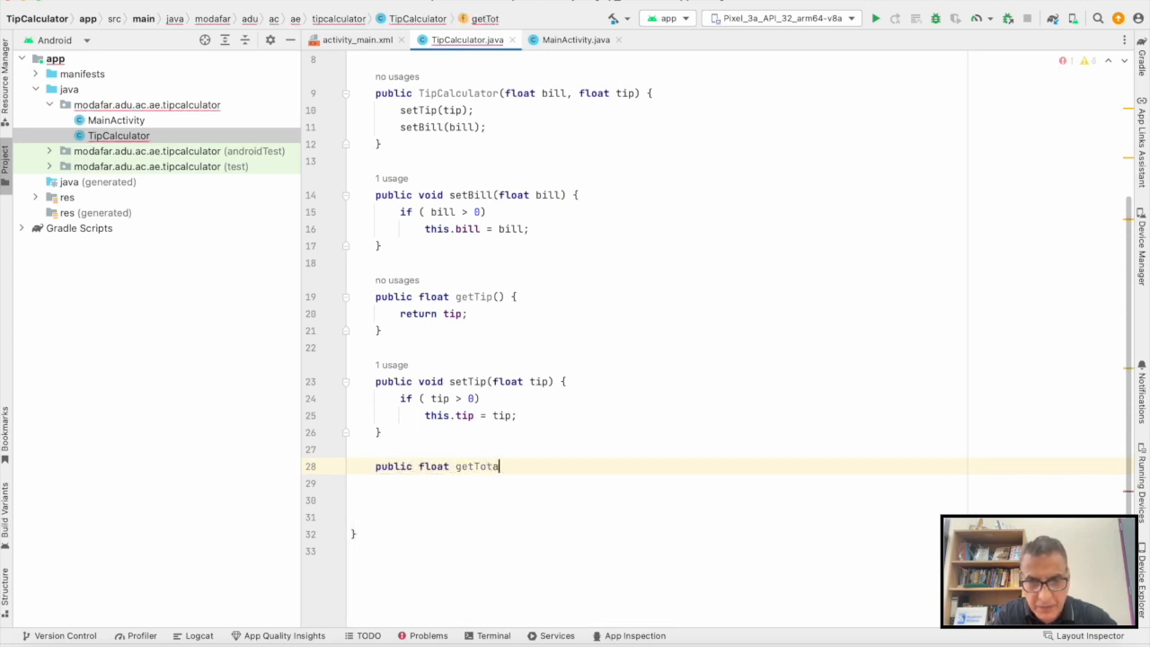
{"action": "type", "text": "lTip()"}
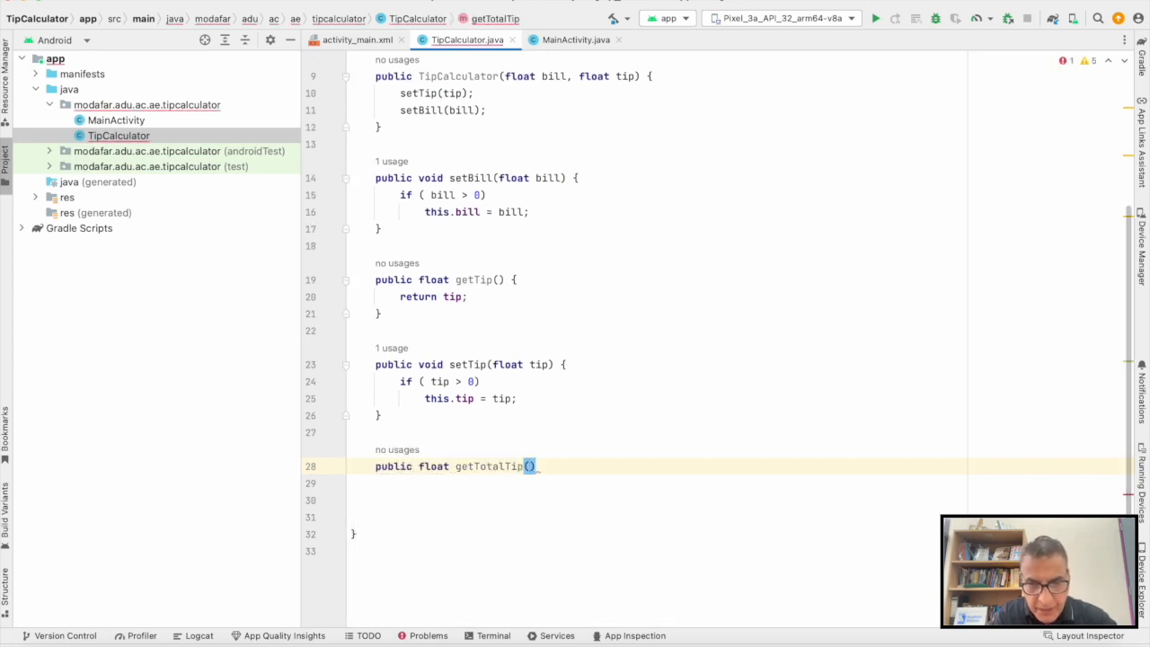
{"action": "type", "text": "{"}
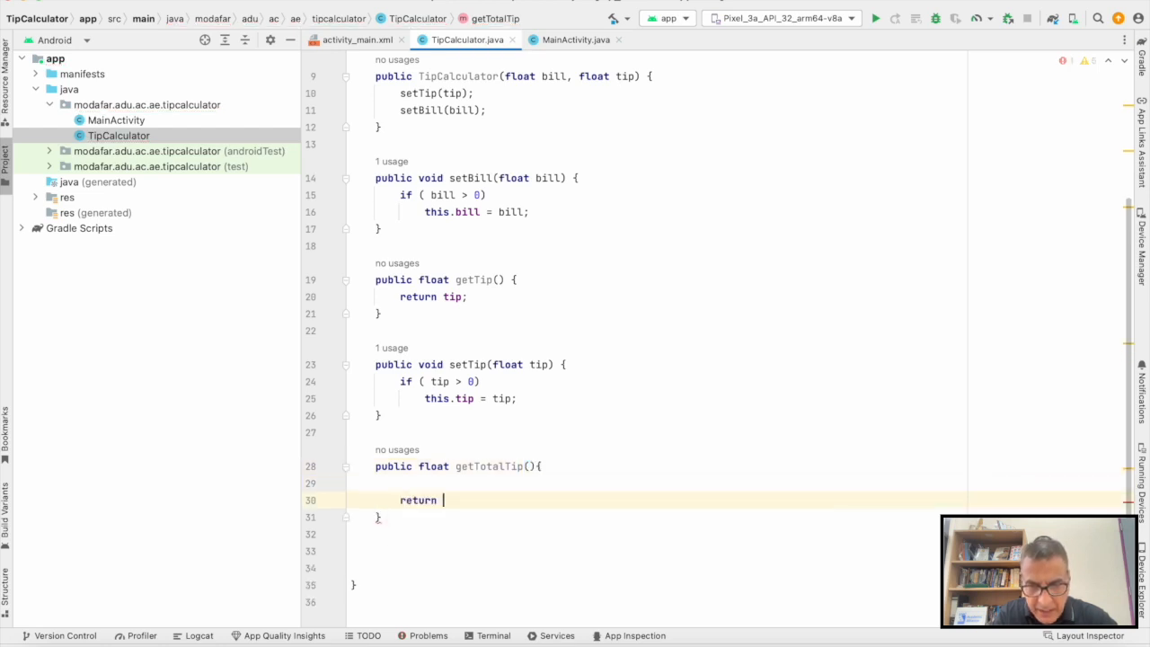
{"action": "type", "text": "getBill * getTip()* 0.01f"}
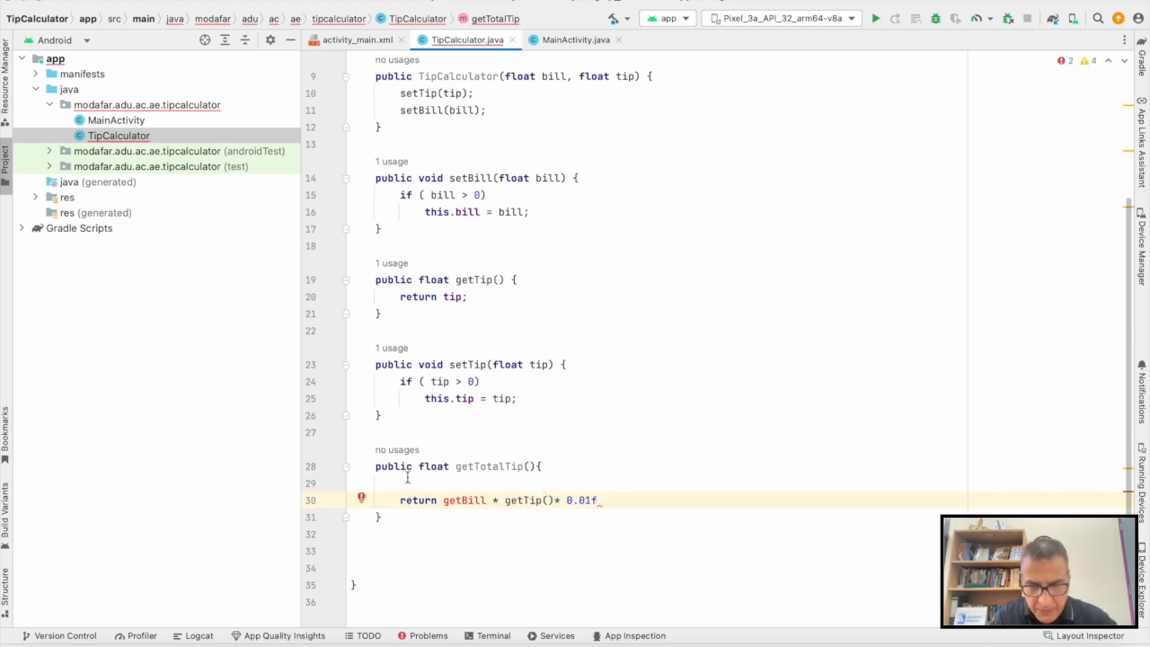
{"action": "type", "text": "()"}
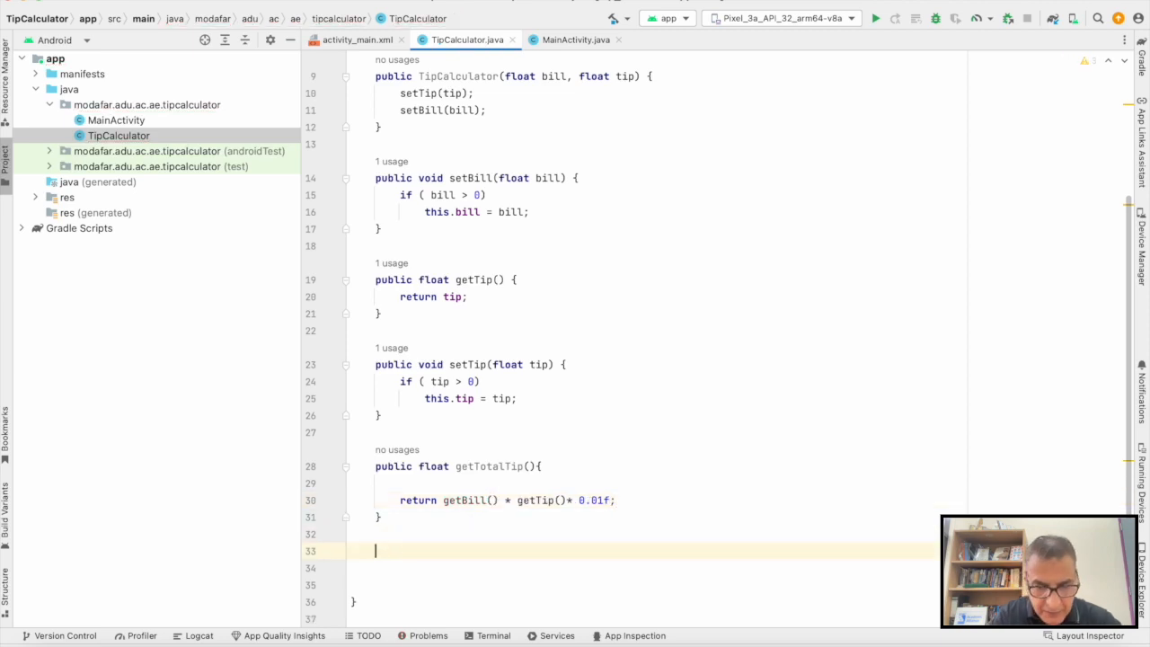
Add public float getTotalBill() returning getBill() plus getTotalTip()
{"action": "type", "text": "public float getTota"}
{"action": "left_click", "coordinate": [641, 568]}
{"action": "type", "text": "return getBill() + get"}
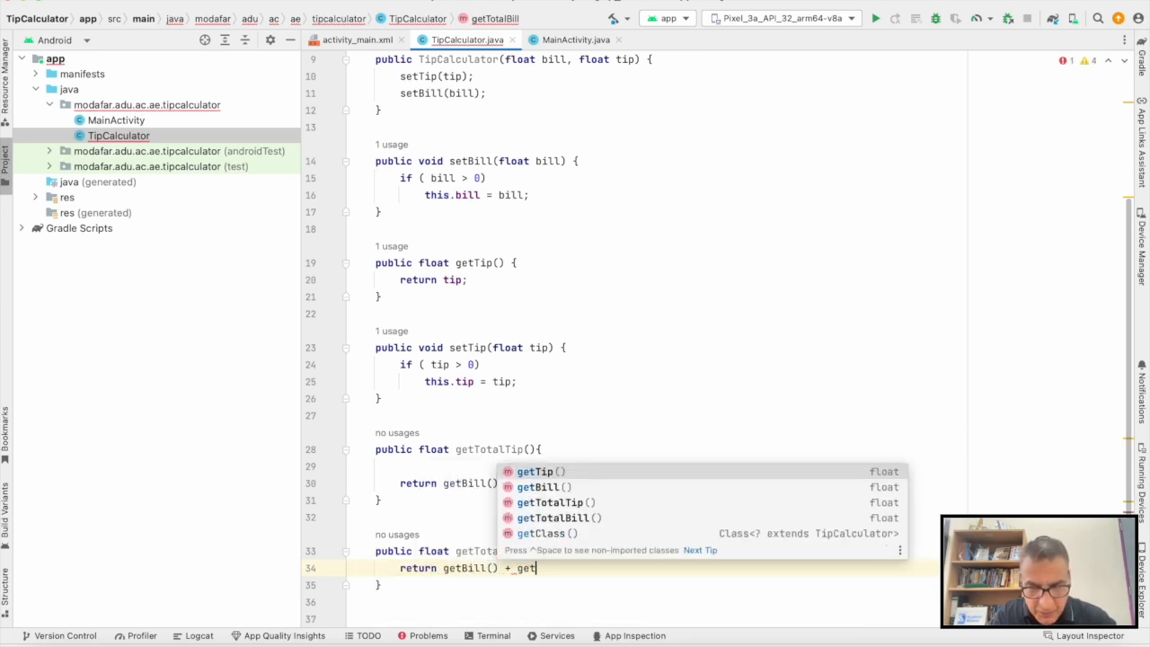
{"action": "left_click", "coordinate": [553, 503]}
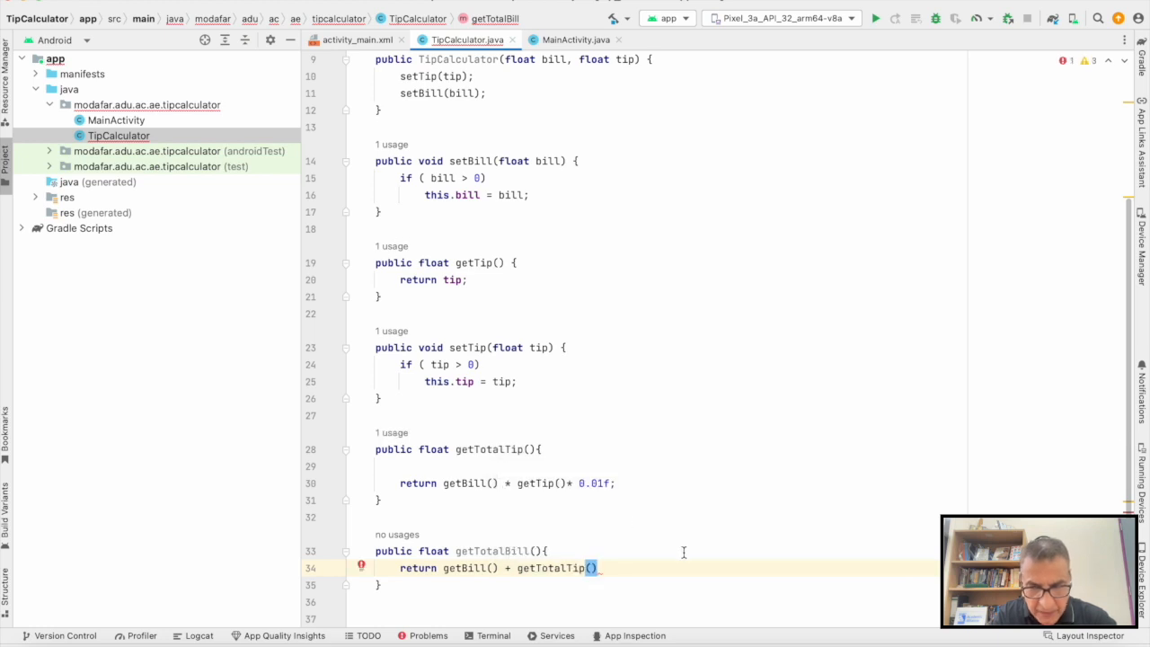
{"action": "scroll", "scroll_direction": "up", "scroll_amount": 3}
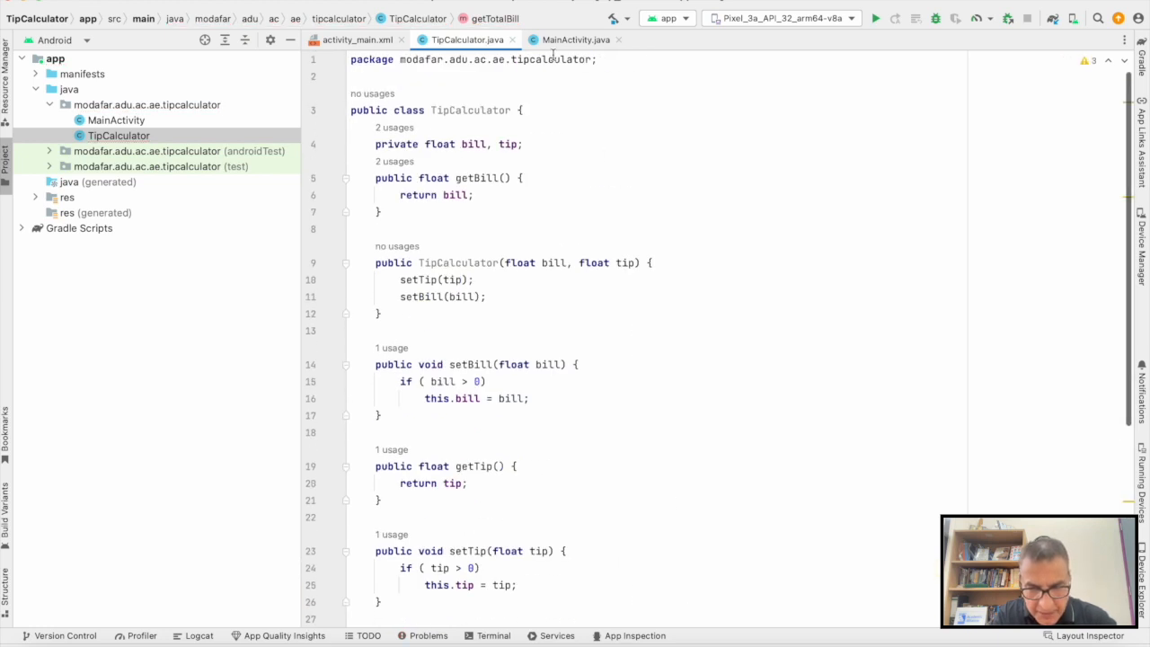
In MainActivity, declare private EditText fields billTxt and tipPercentTxt
{"action": "left_click", "coordinate": [574, 40]}
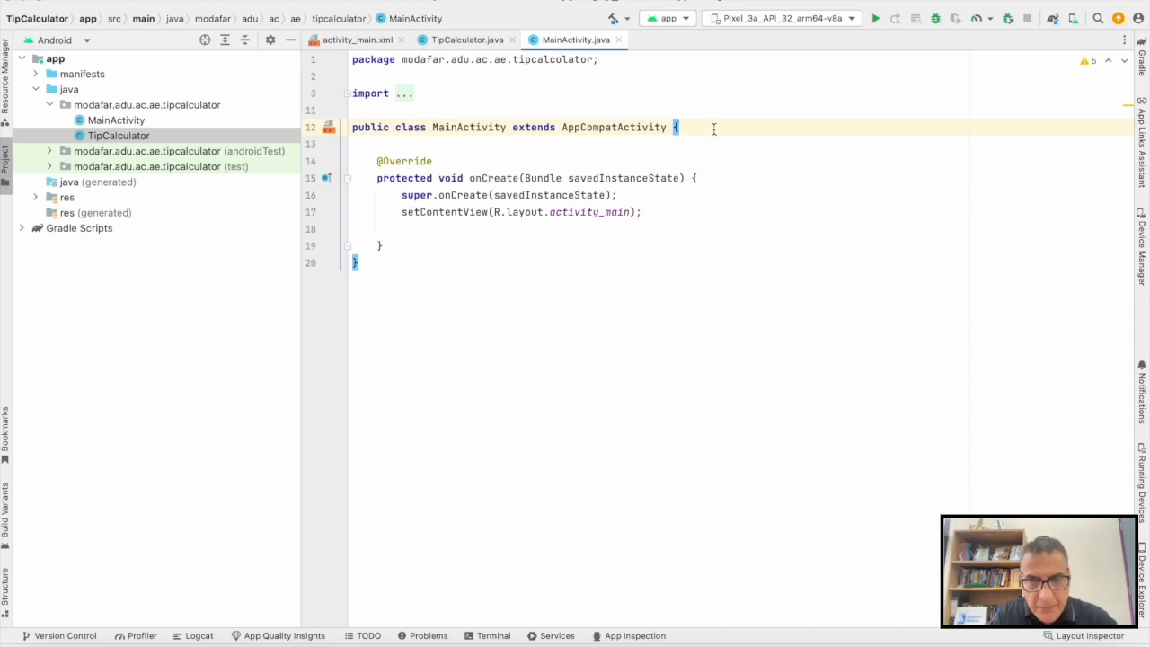
{"action": "type", "text": "private"}
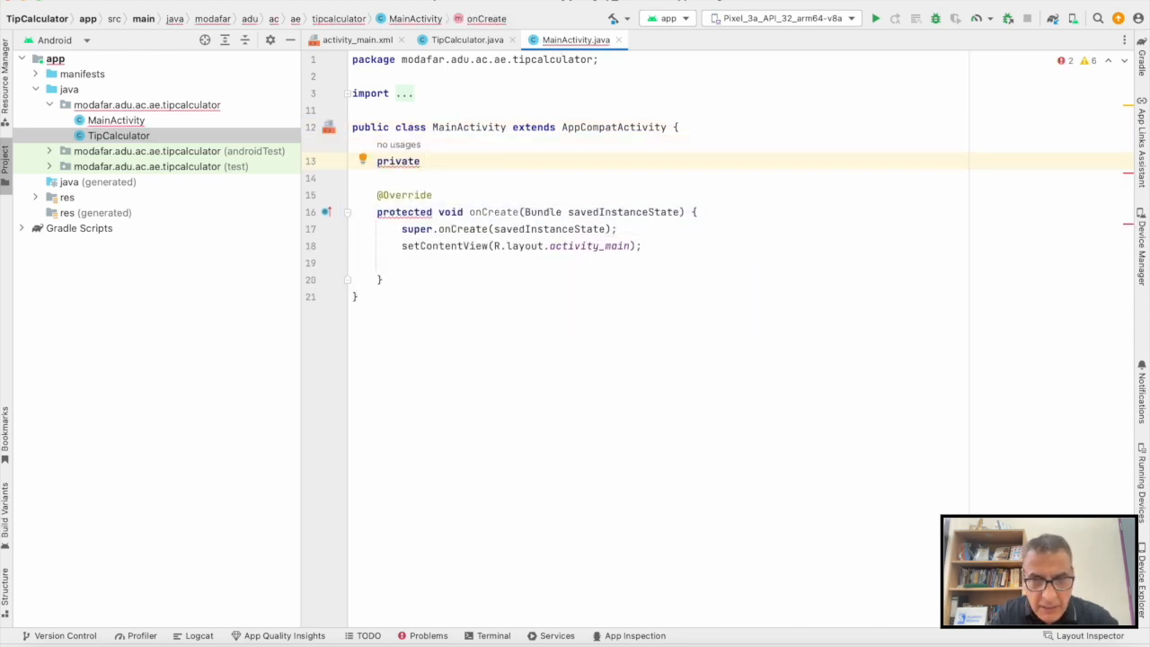
{"action": "type", "text": "EditText"}
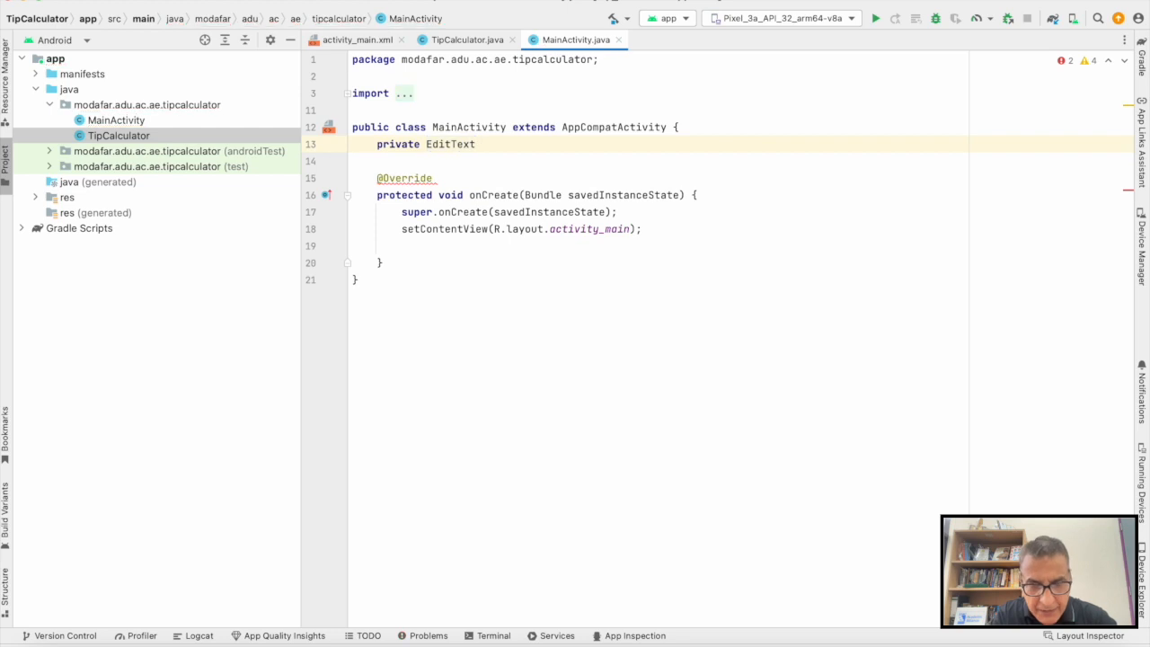
{"action": "type", "text": "billT"}
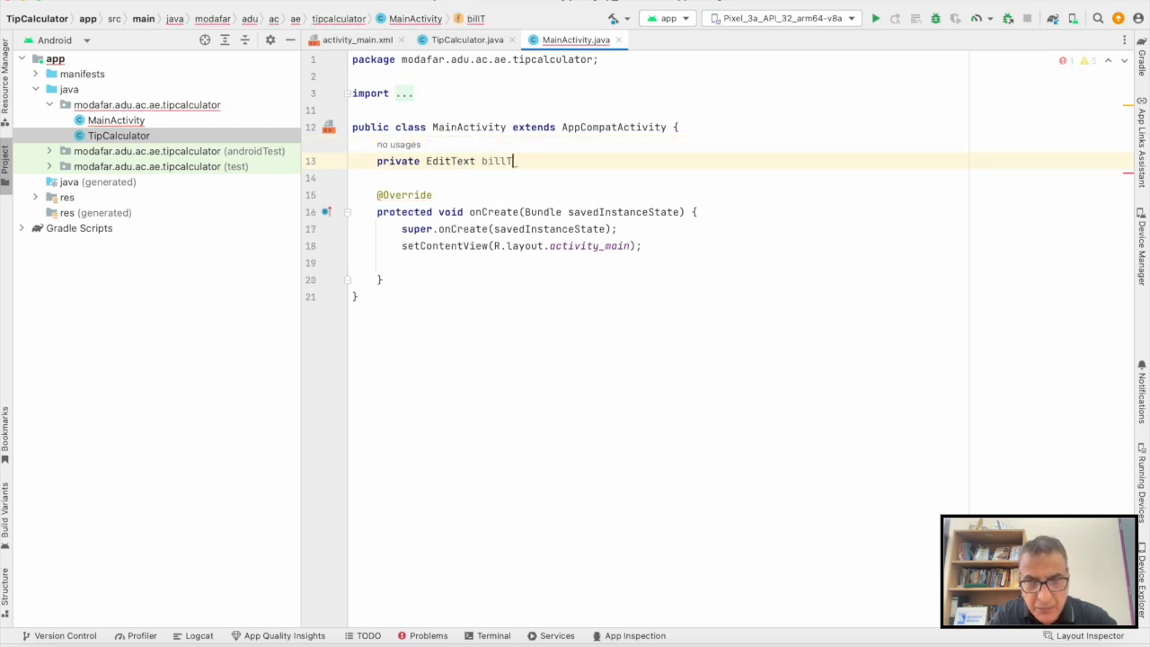
{"action": "type", "text": "xt, tipP"}
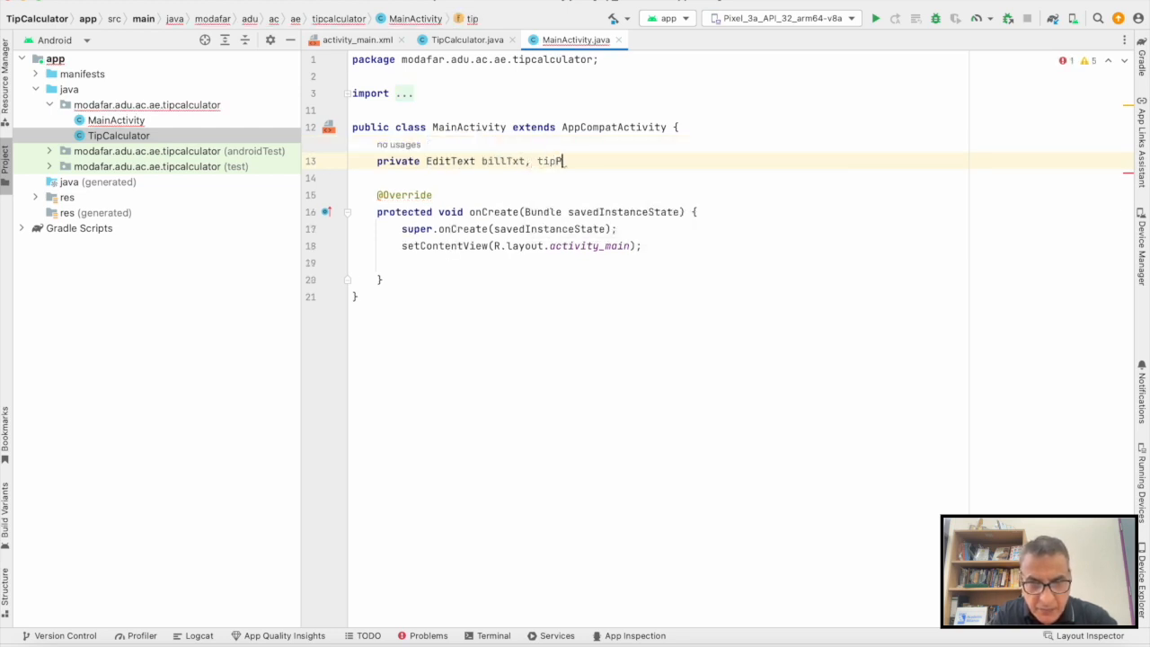
{"action": "type", "text": "ercentTxt;"}
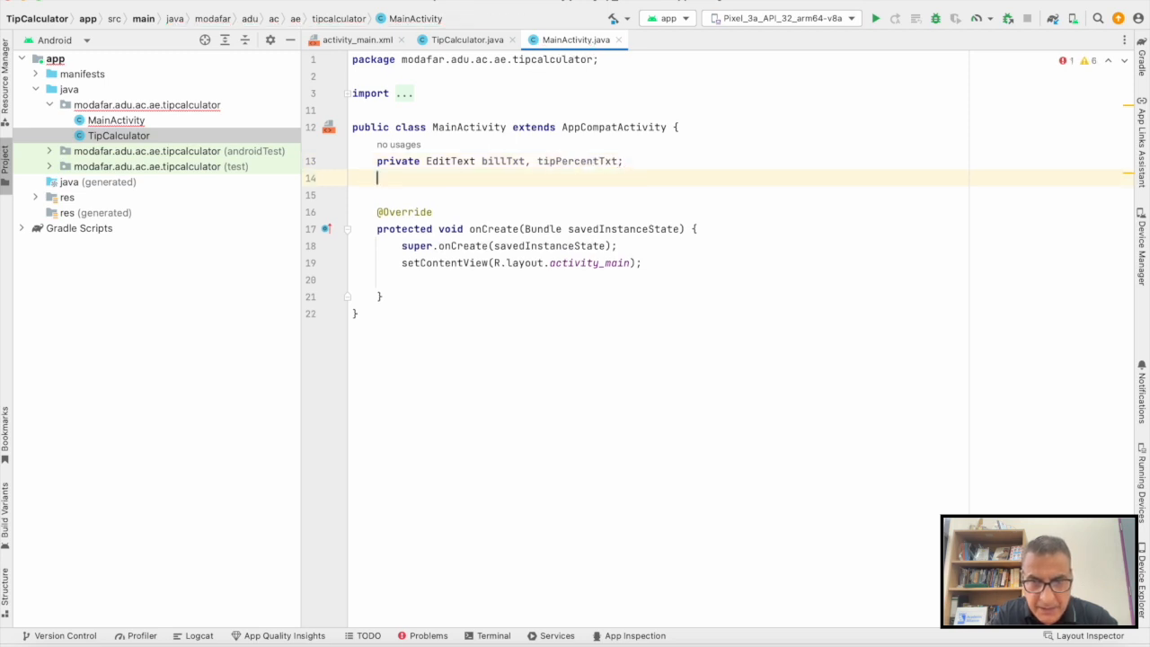
Declare private TextView fields totalTipTV and totalBillTV
{"action": "type", "text": "Text"}
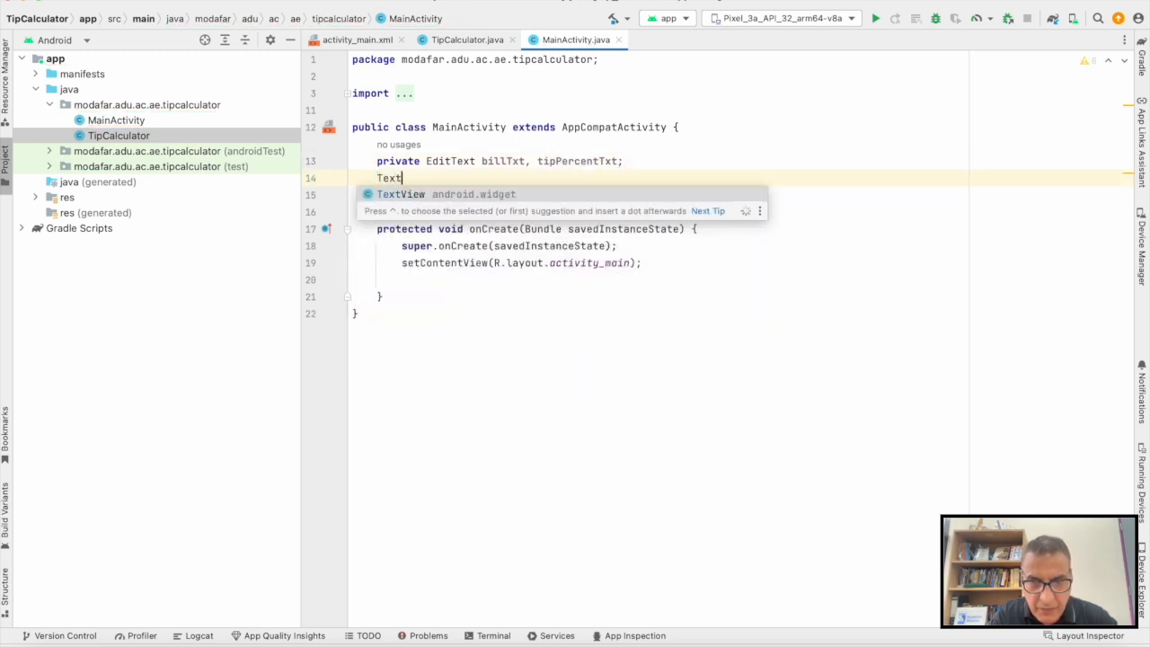
{"action": "type", "text": "total"}
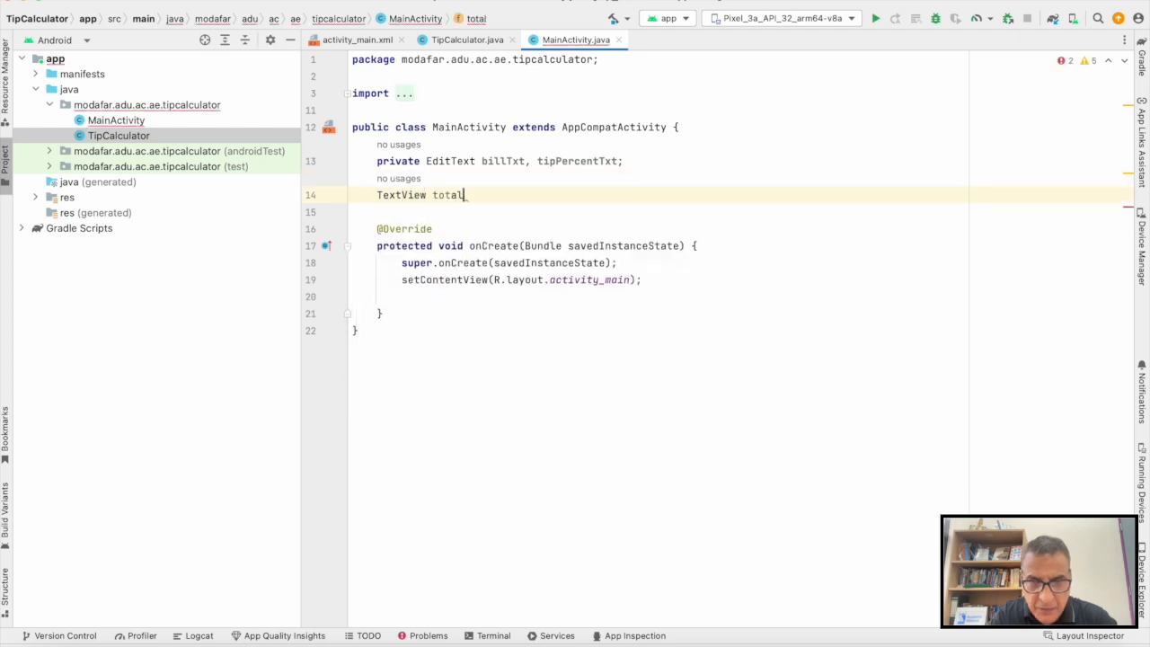
{"action": "type", "text": "TipTV,"}
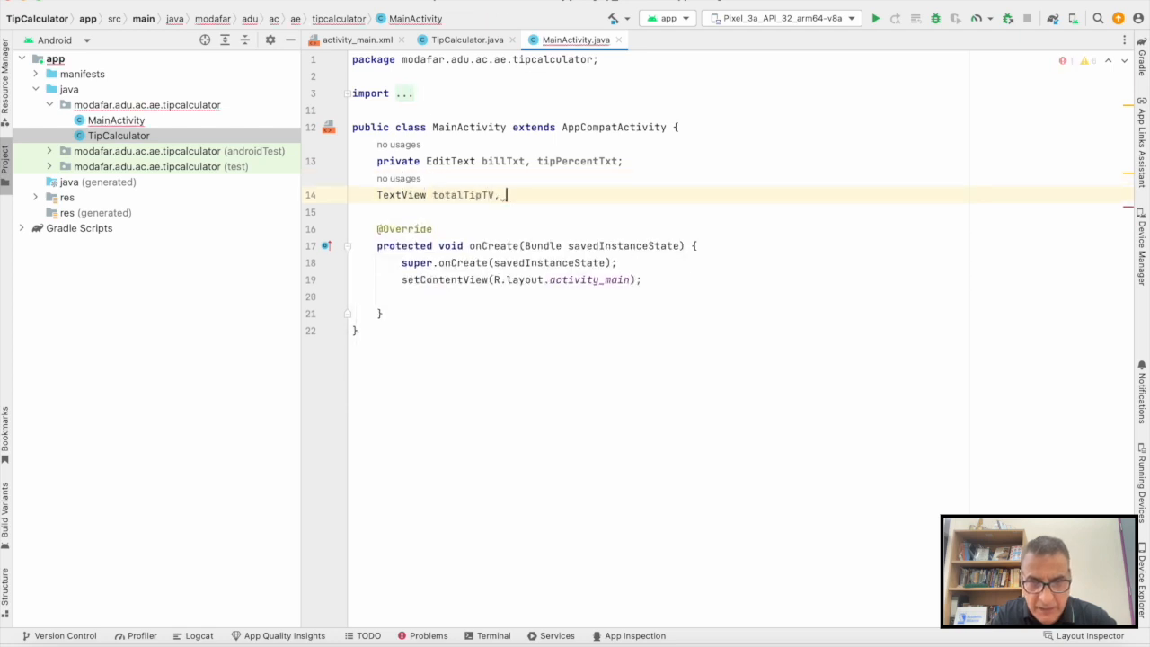
{"action": "type", "text": "totalBill"}
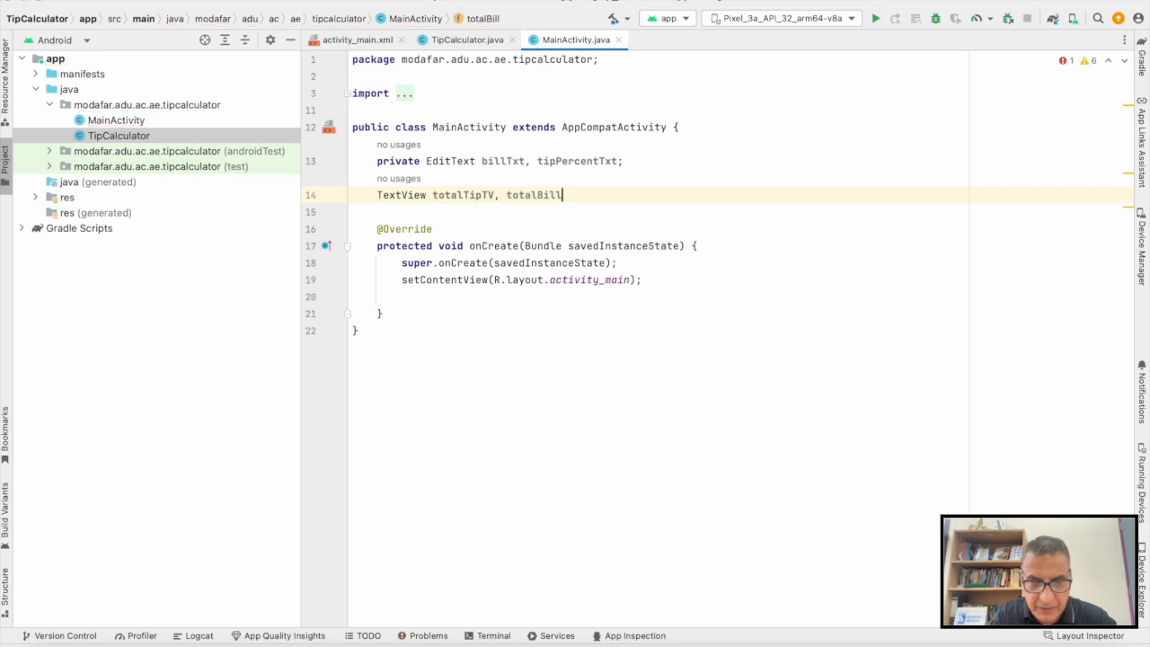
{"action": "type", "text": "TV;"}
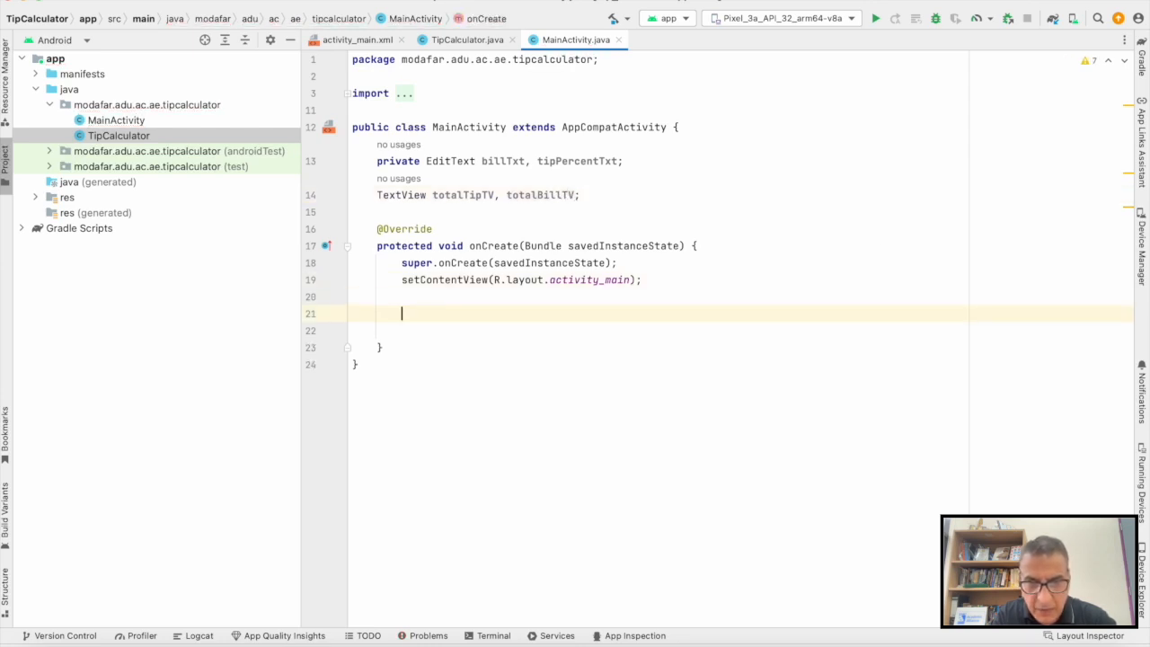
In onCreate, bind billTxt and tipPercentTxt to their layout views with findViewById
{"action": "type", "text": "billTxt = findViewById(R.id."}
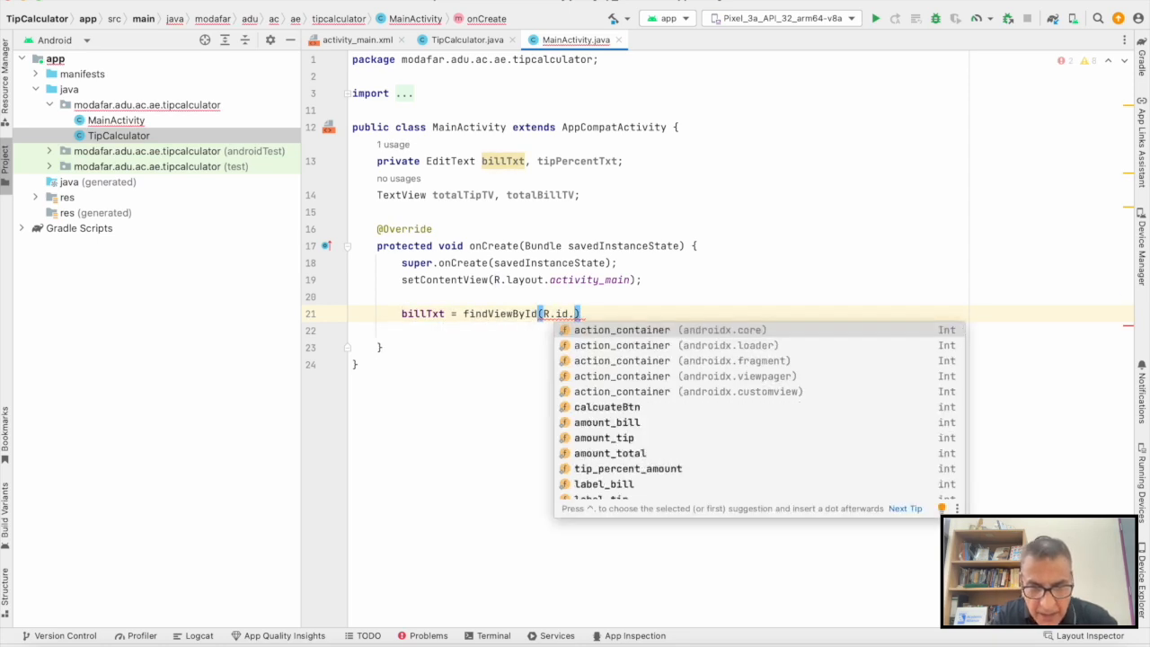
{"action": "type", "text": "amount_bill"}
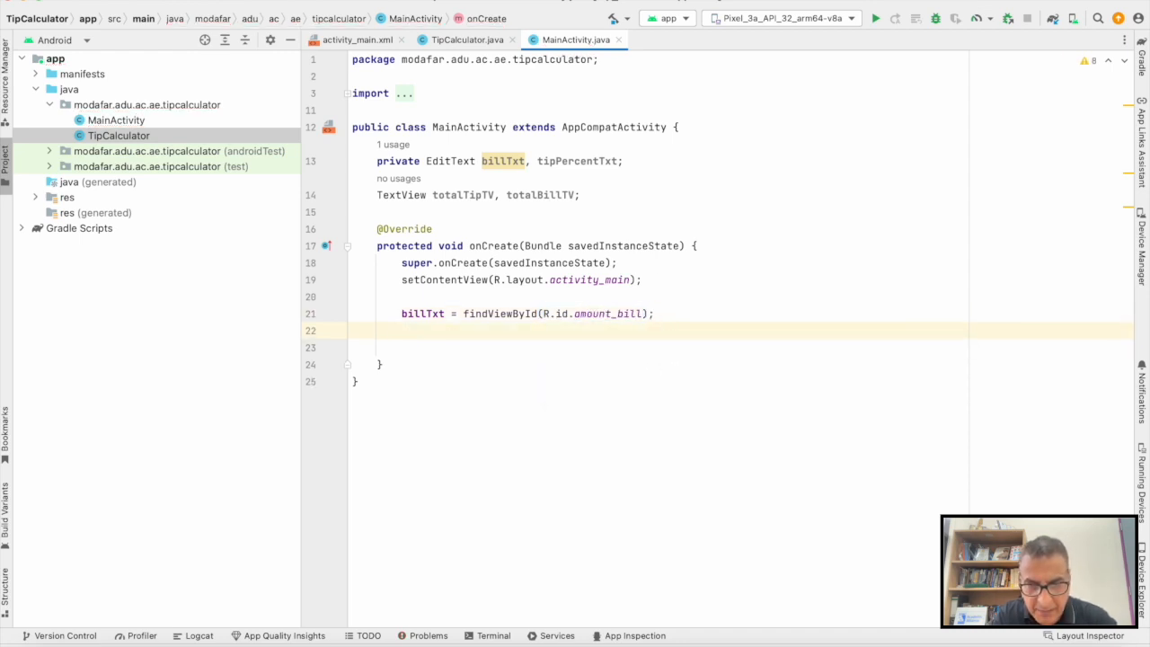
{"action": "type", "text": "tipPercentTxt = findViewById(R.id"}
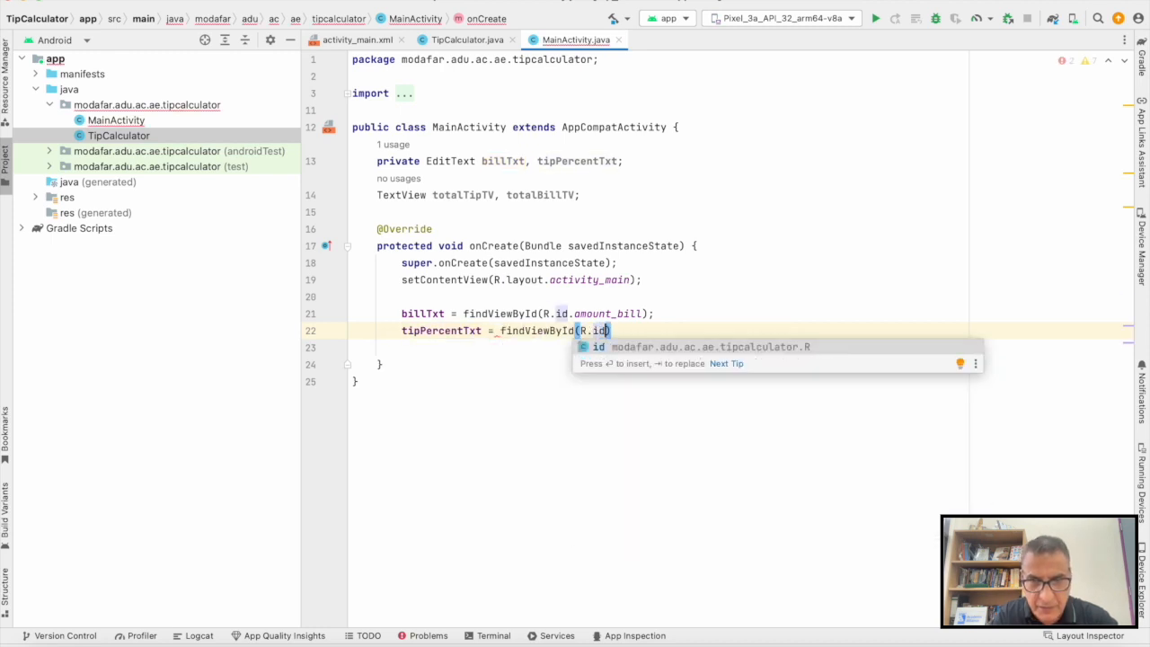
{"action": "type", "text": "tip_percent_amount"}
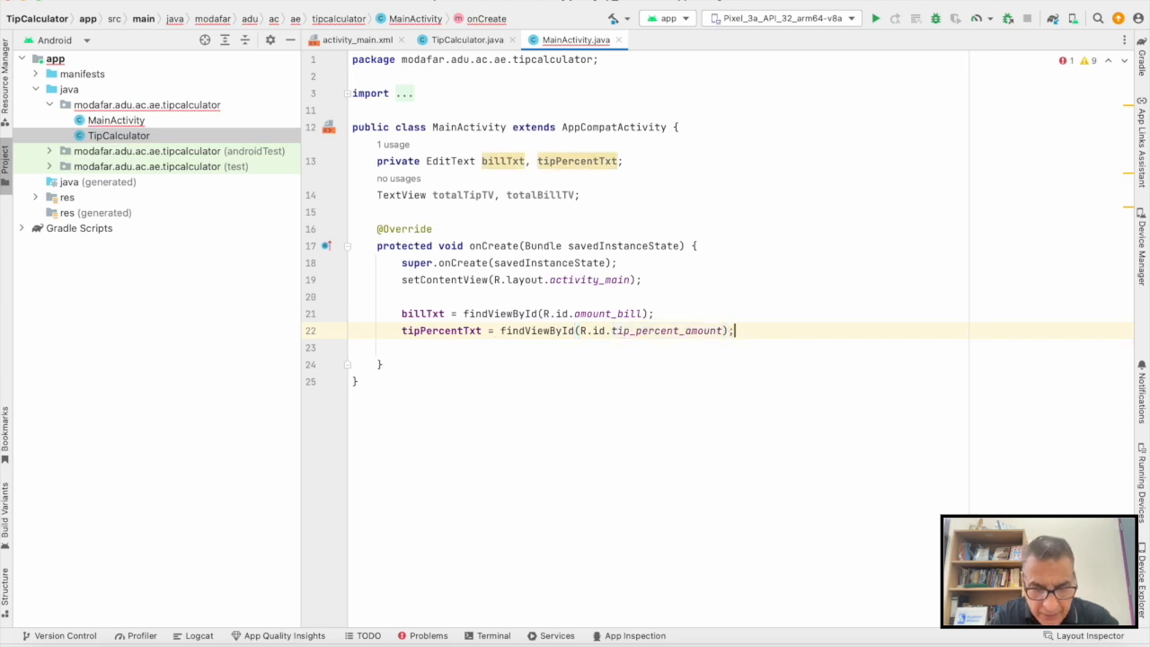
{"action": "key", "text": "enter"}
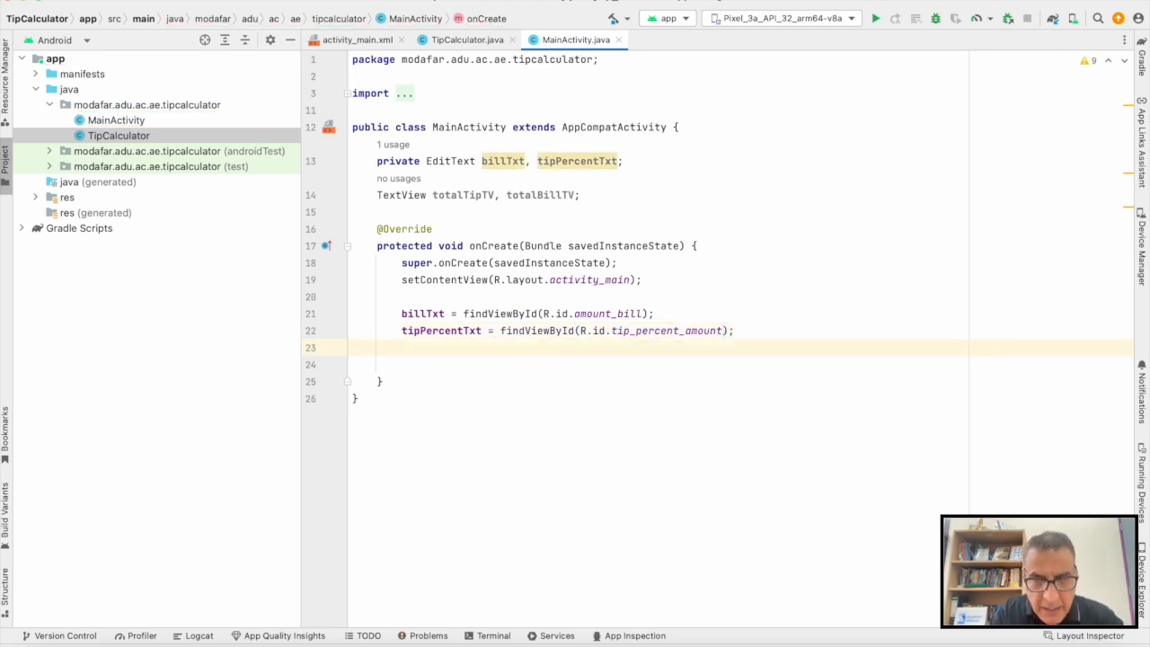
Bind totalTipTV to R.id.amount_tip and totalBillTV to R.id.amount_total with findViewById
{"action": "type", "text": "totalTipTV"}
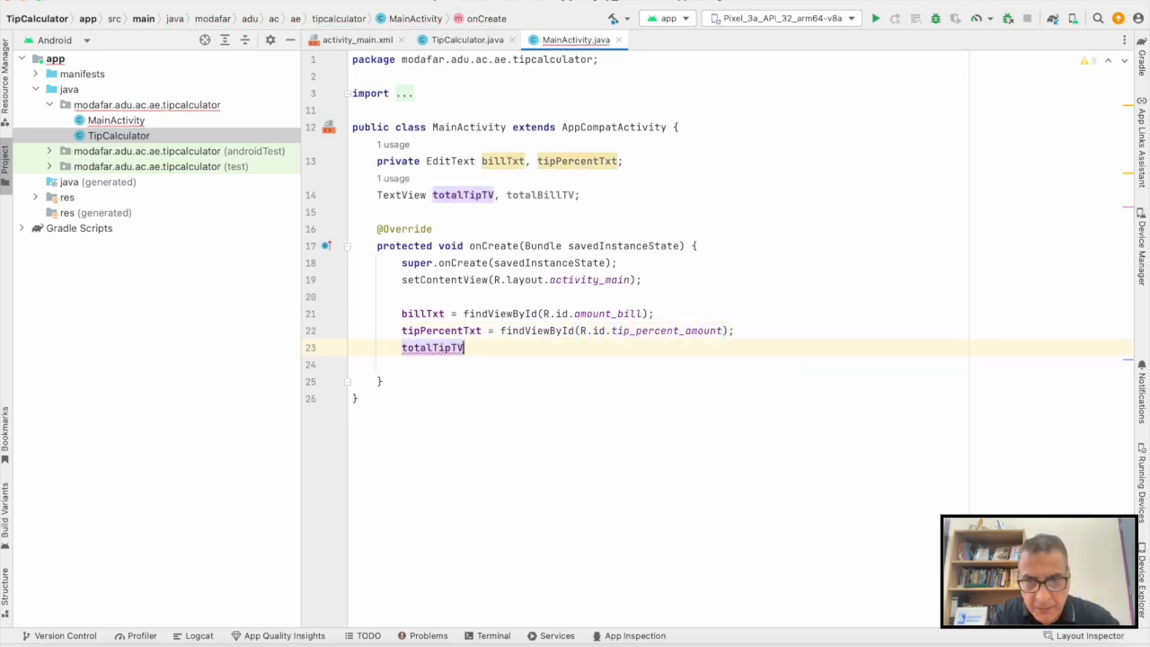
{"action": "type", "text": "= findViewById()"}
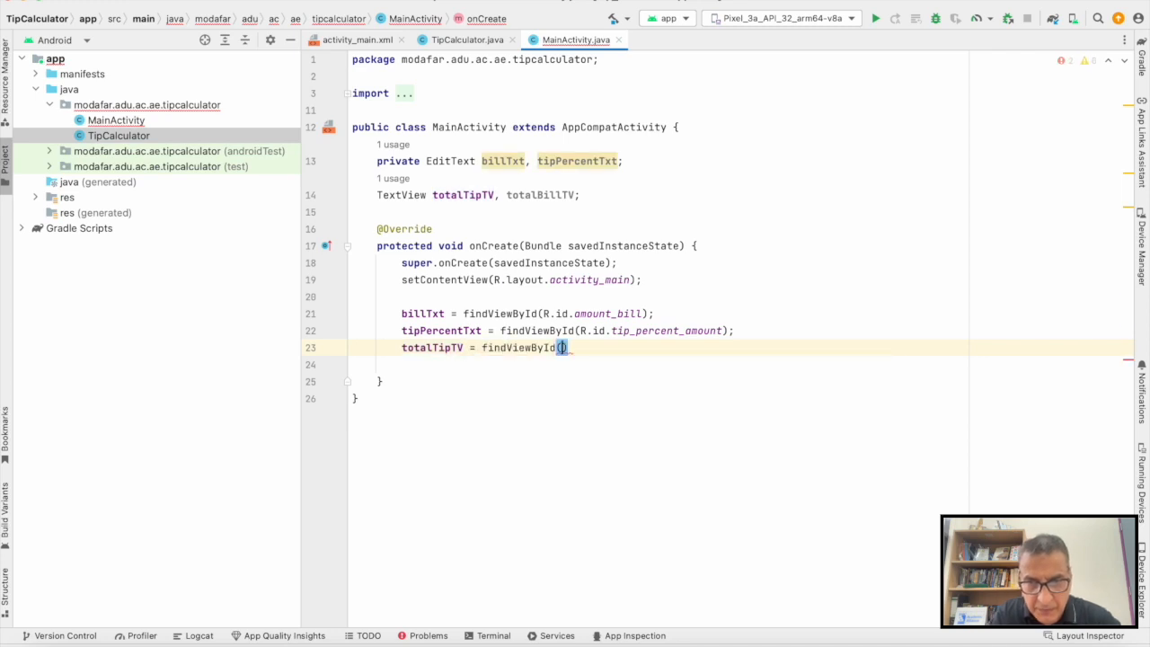
{"action": "type", "text": "R.id.am"}
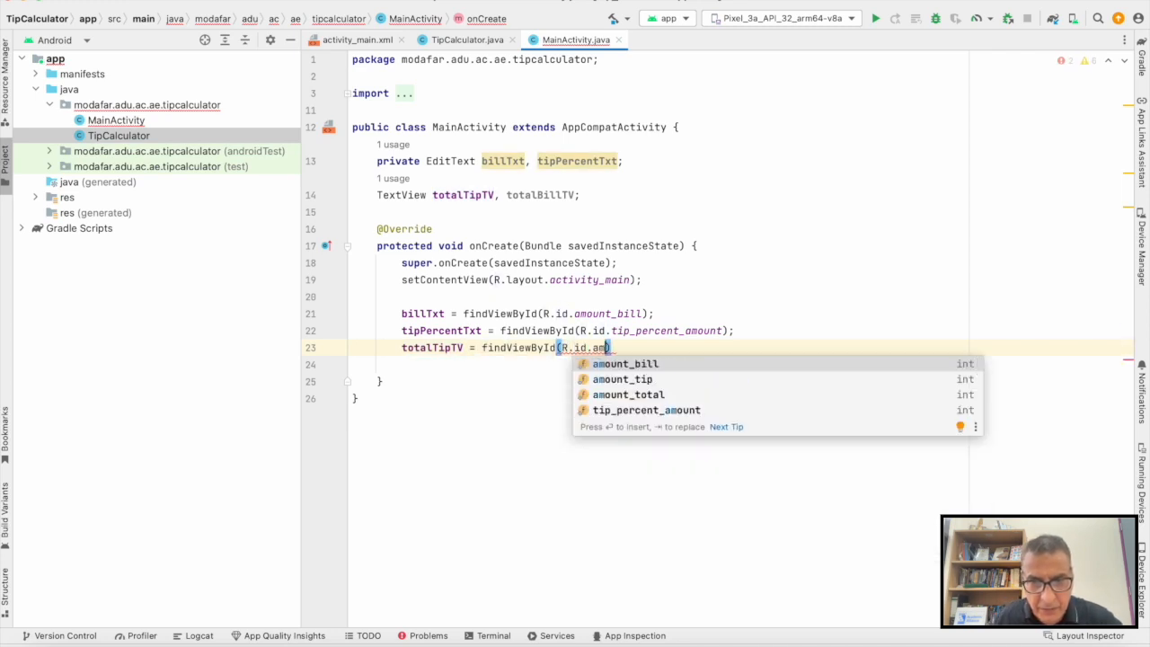
{"action": "left_click", "coordinate": [621, 377]}
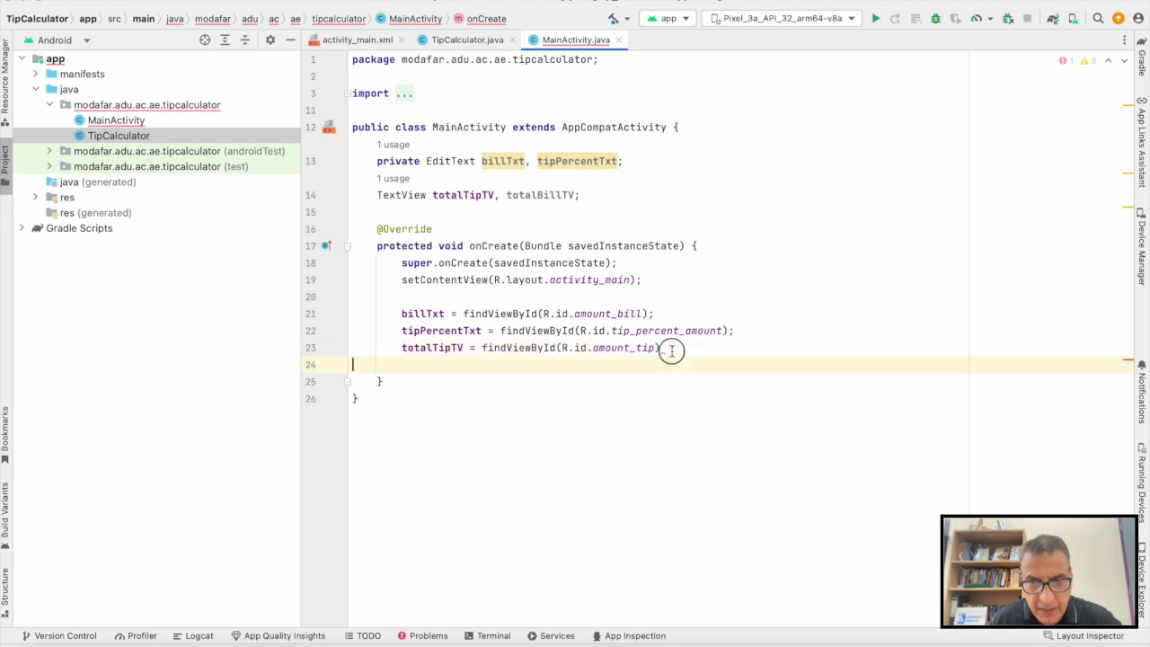
{"action": "type", "text": "totalBillTV"}
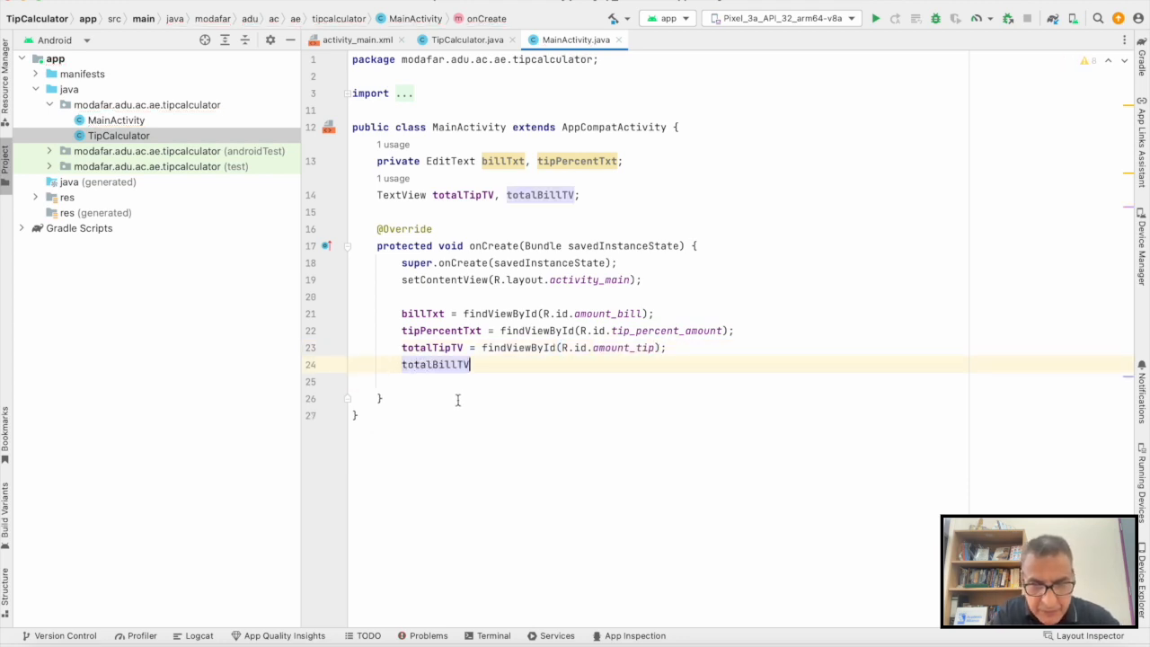
{"action": "type", "text": "= findViewById(R."}
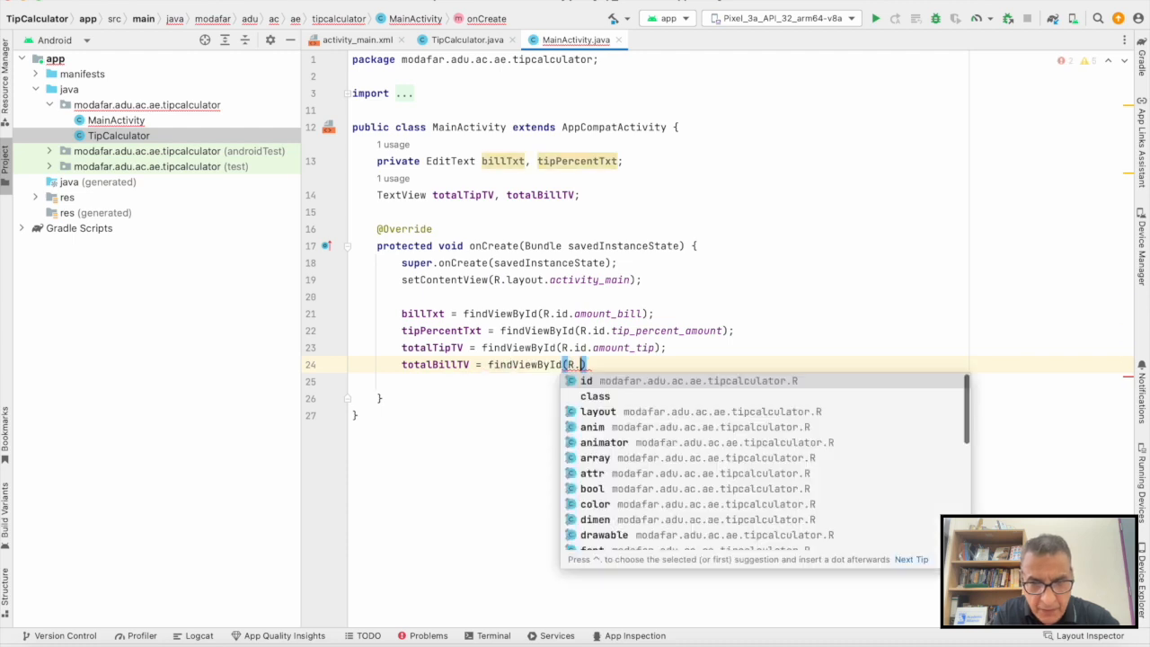
{"action": "type", "text": "id.am"}
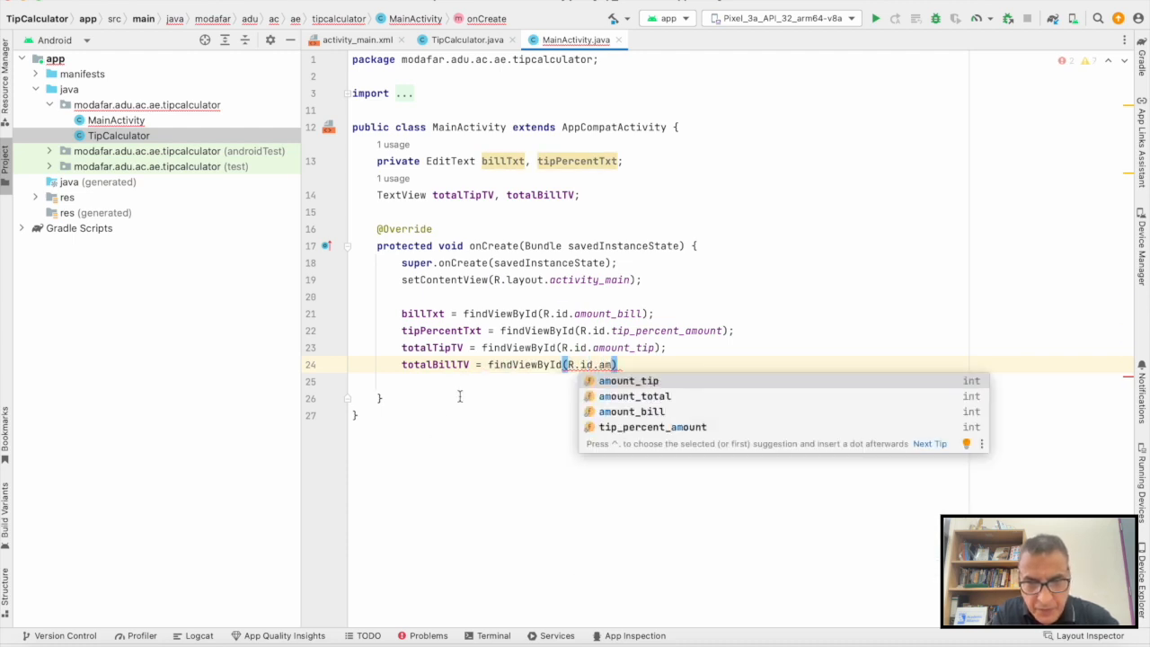
{"action": "left_click", "coordinate": [634, 396]}
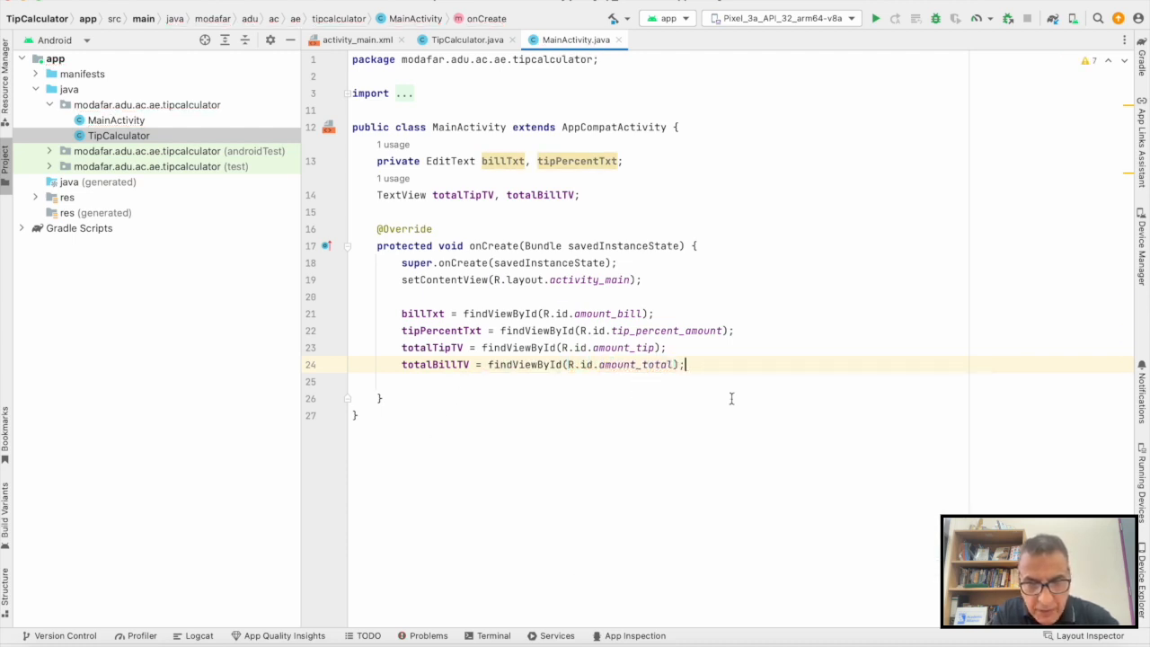
{"action": "left_click", "coordinate": [356, 39]}
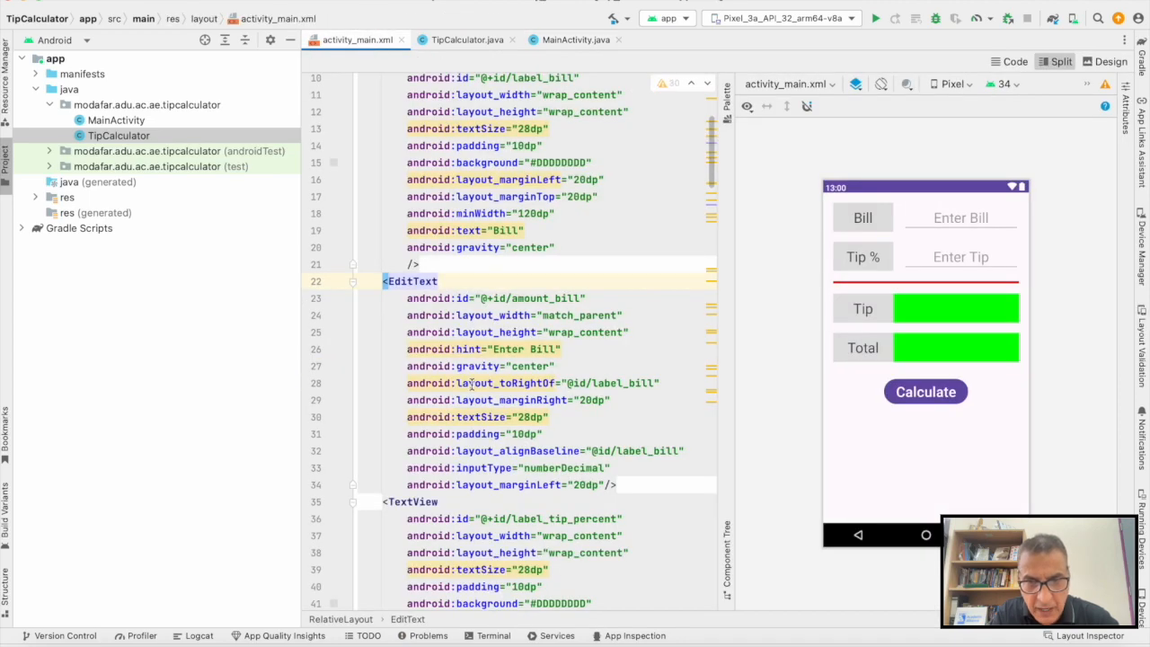
Confirm the Calculate button's onClick handler is 'calculate' in activity_main.xml, then return to MainActivity
{"action": "scroll", "scroll_direction": "down", "scroll_amount": 3}
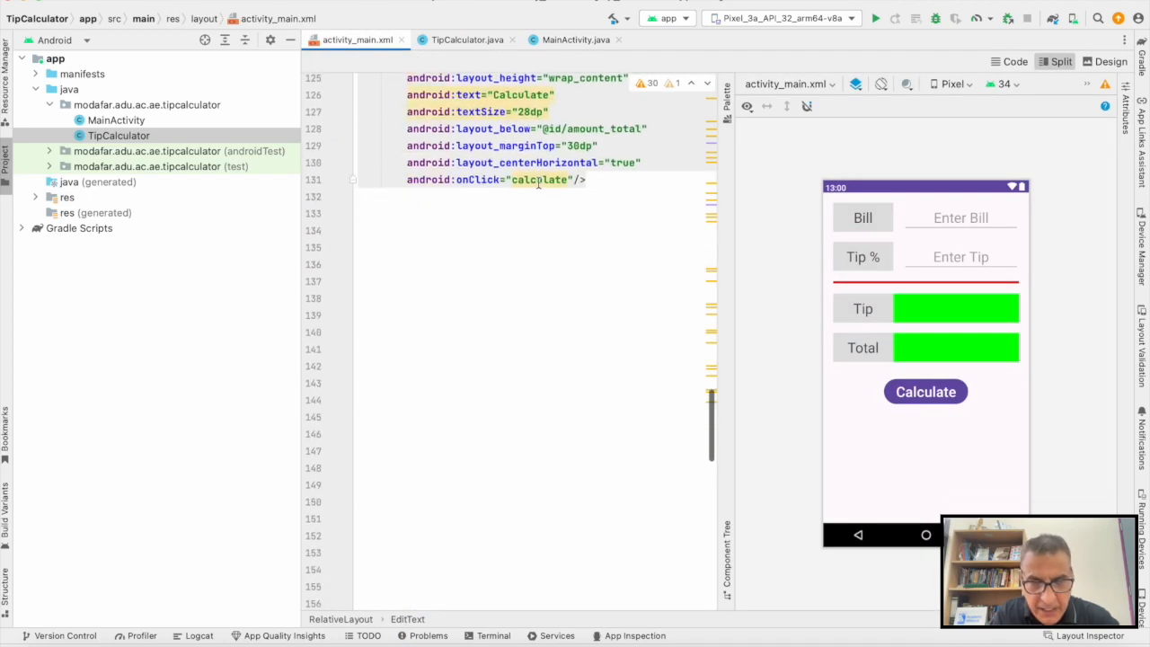
{"action": "left_click", "coordinate": [574, 39]}
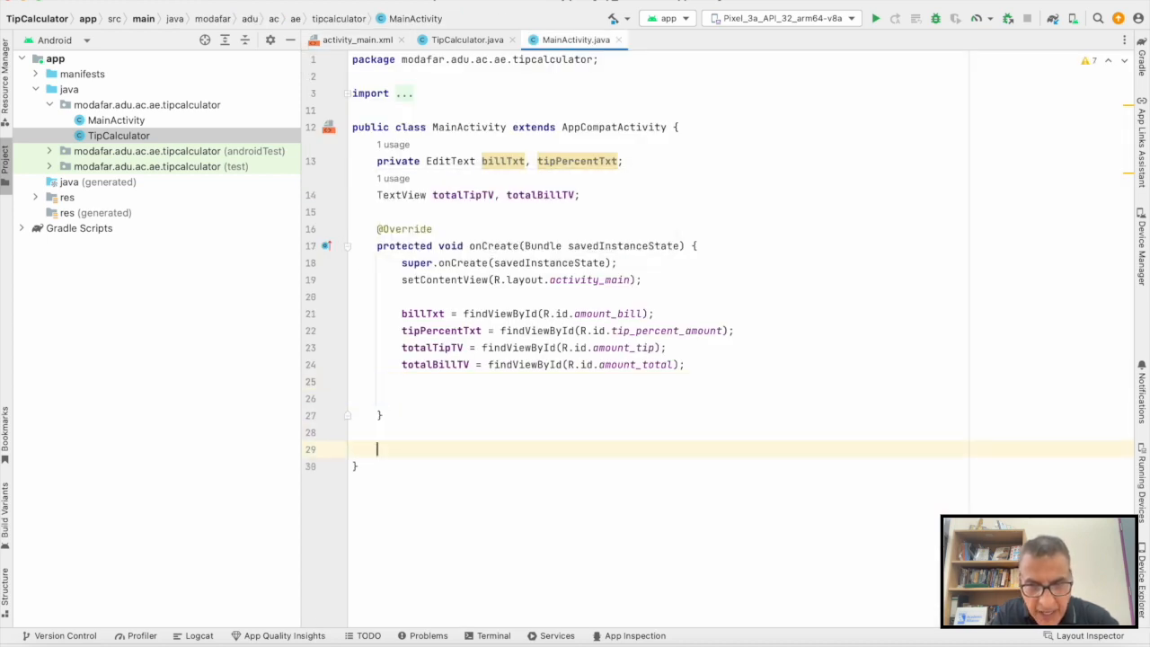
Add a public void calculate(View v) method and a private TipCalculator tipCal field
{"action": "type", "text": "public"}
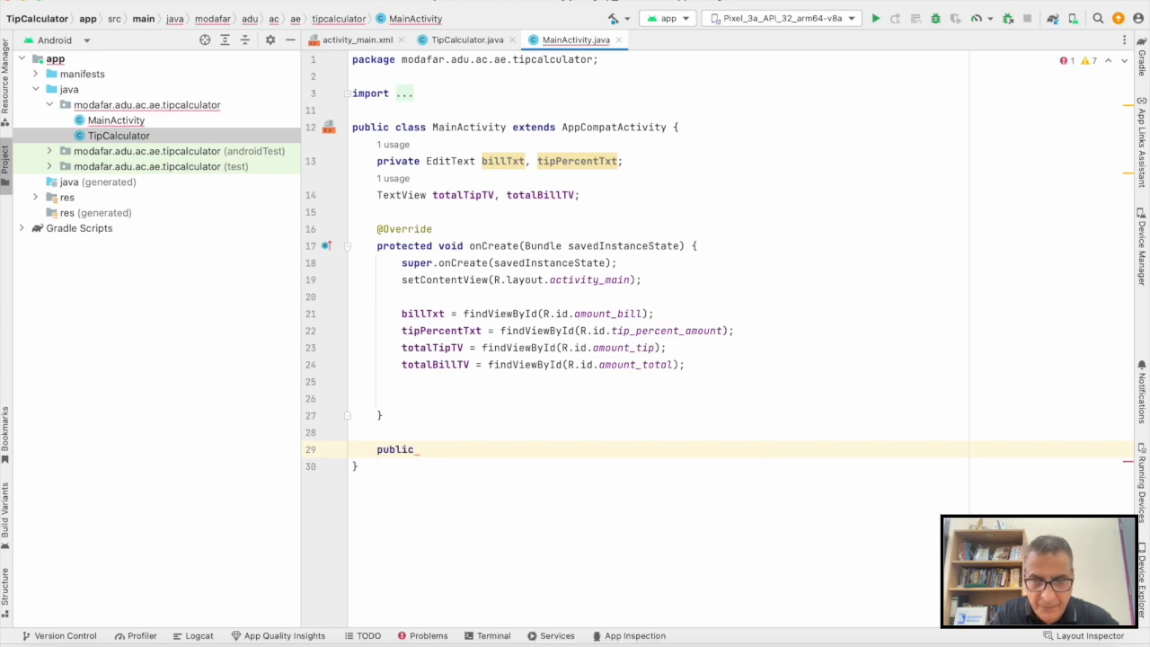
{"action": "type", "text": "void calculate"}
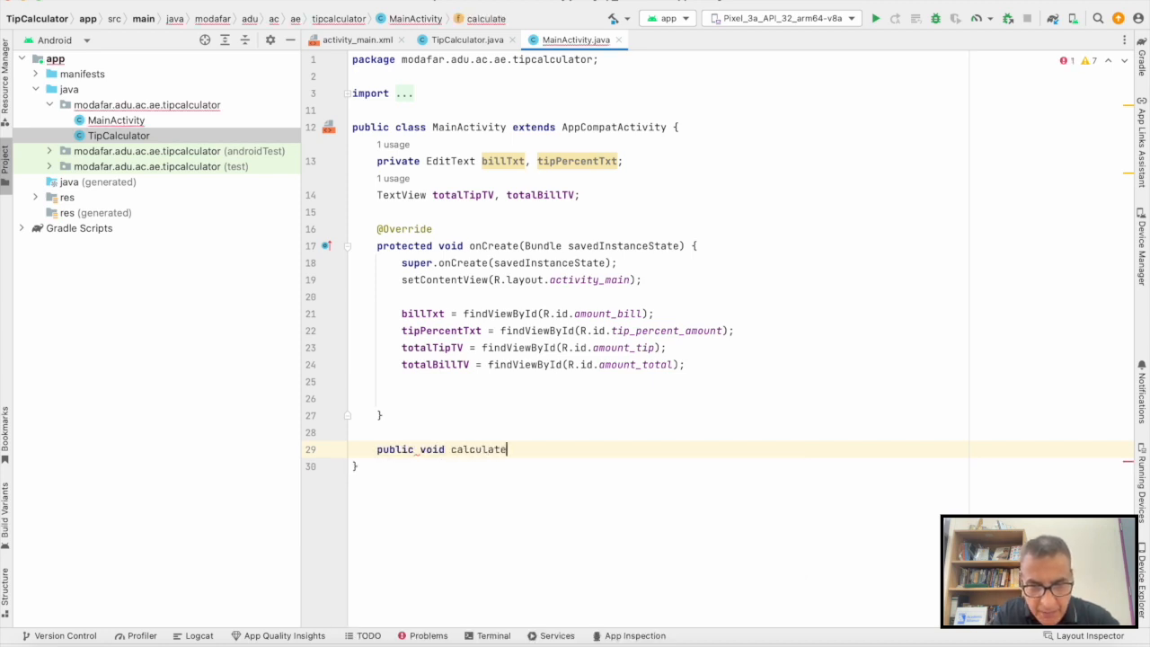
{"action": "type", "text": "(View v){"}
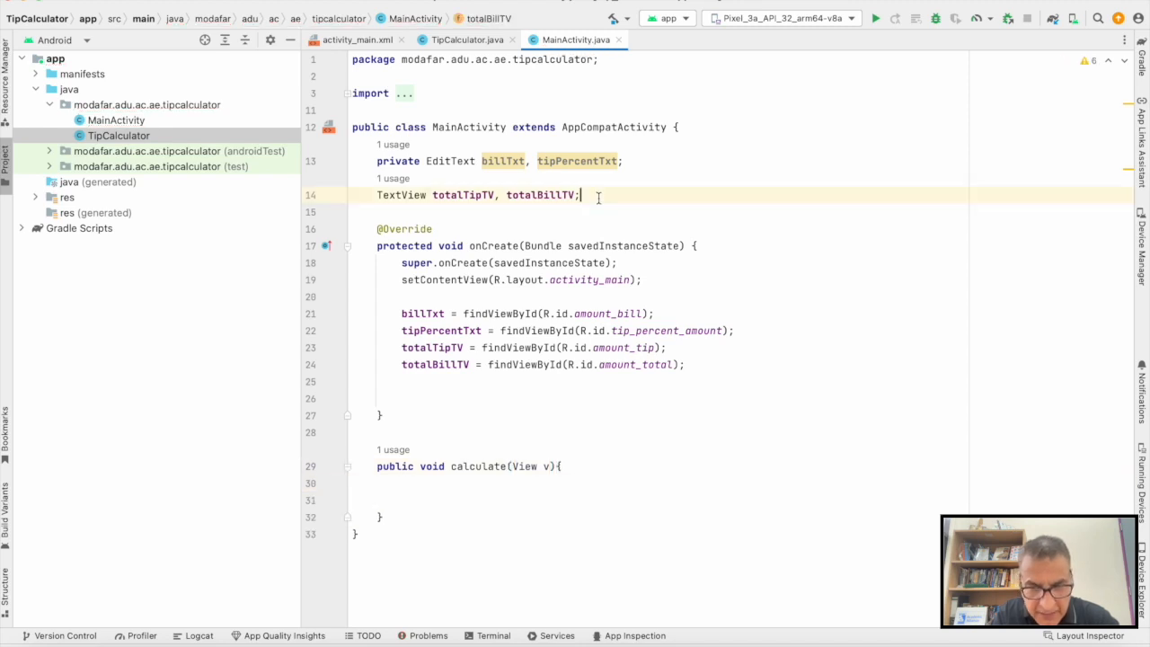
{"action": "type", "text": "private T"}
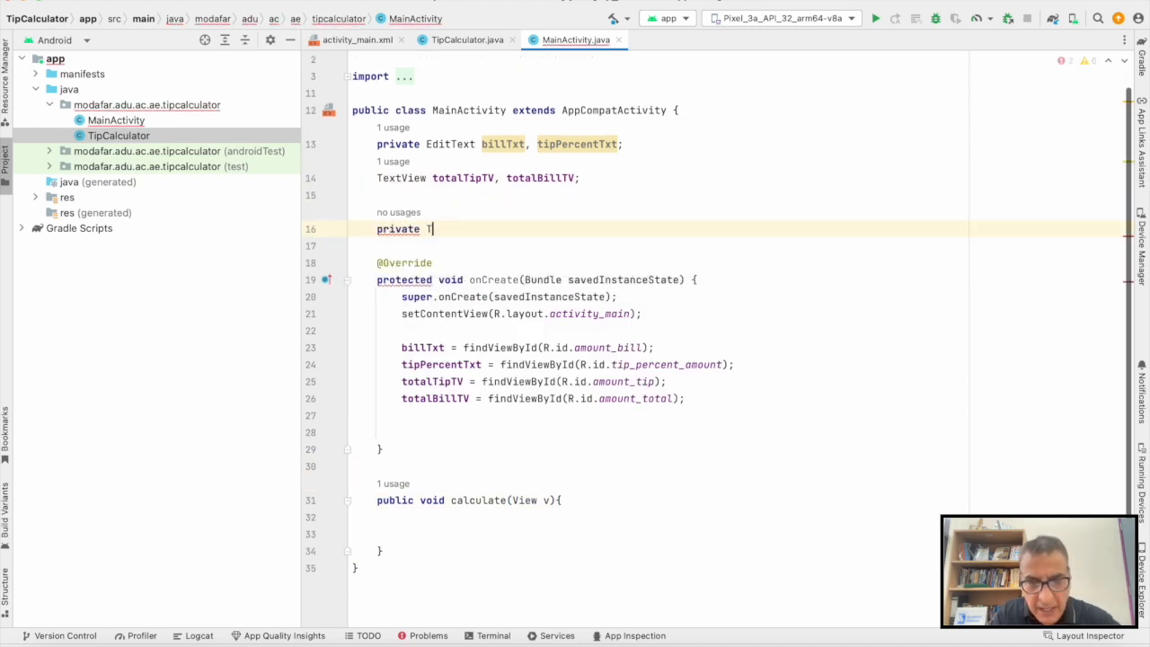
{"action": "type", "text": "TipCalculator tipCal;"}
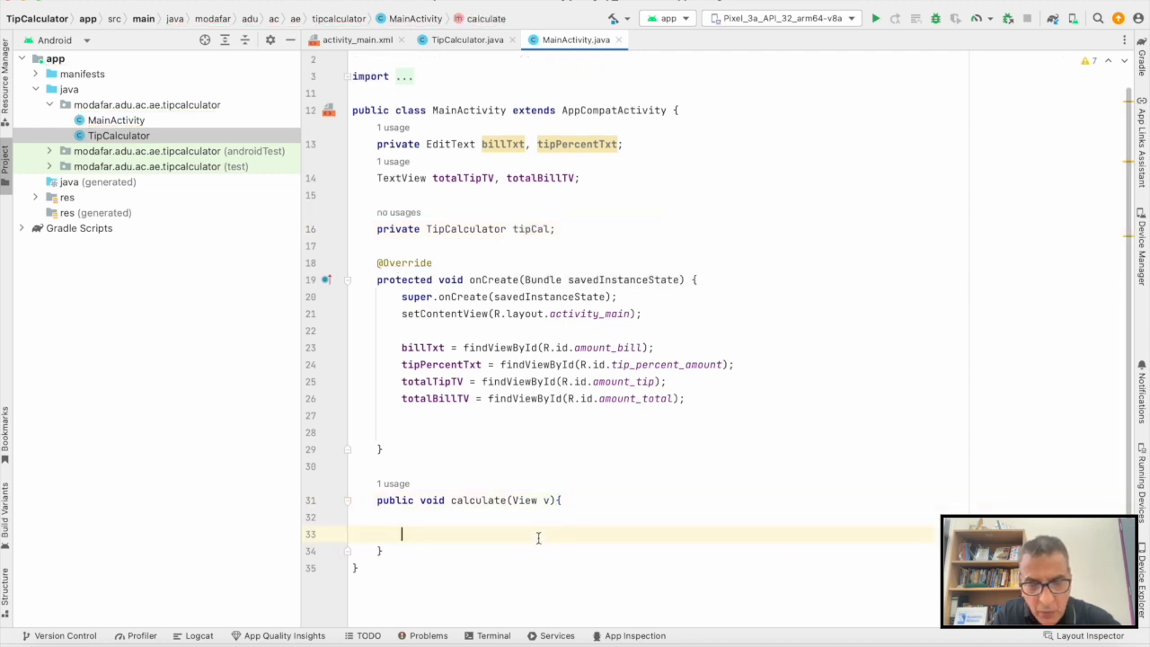
In calculate, construct tipCal from Float.parseFloat of the bill and tip-percent EditText text
{"action": "left_click", "coordinate": [519, 517]}
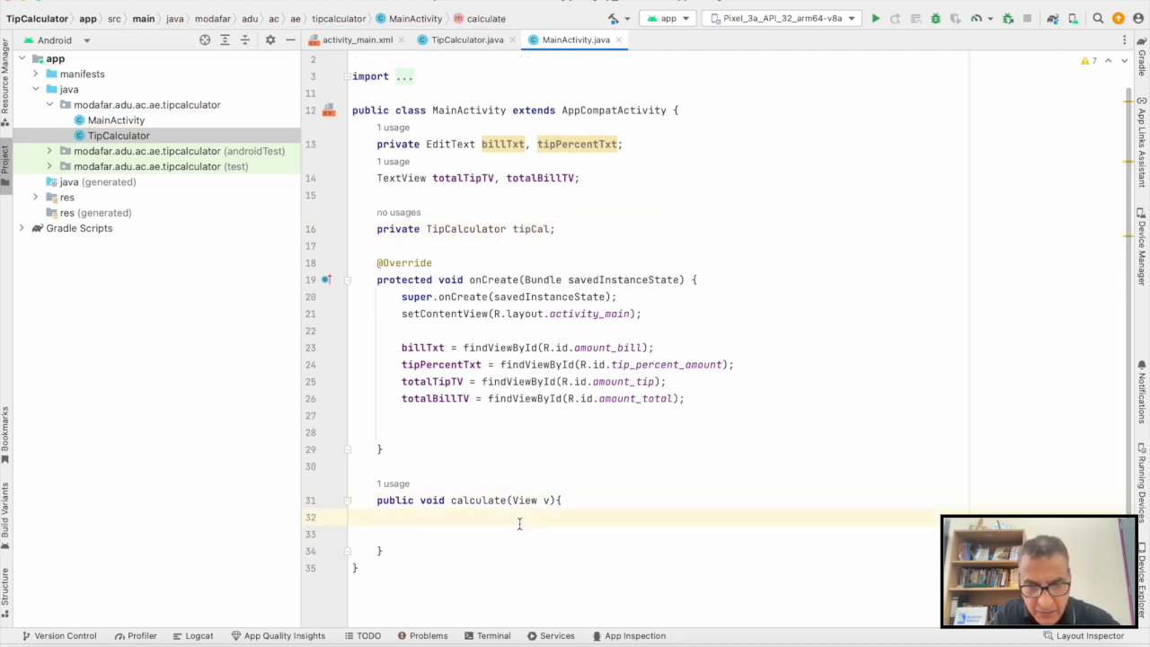
{"action": "type", "text": "tipCal ="}
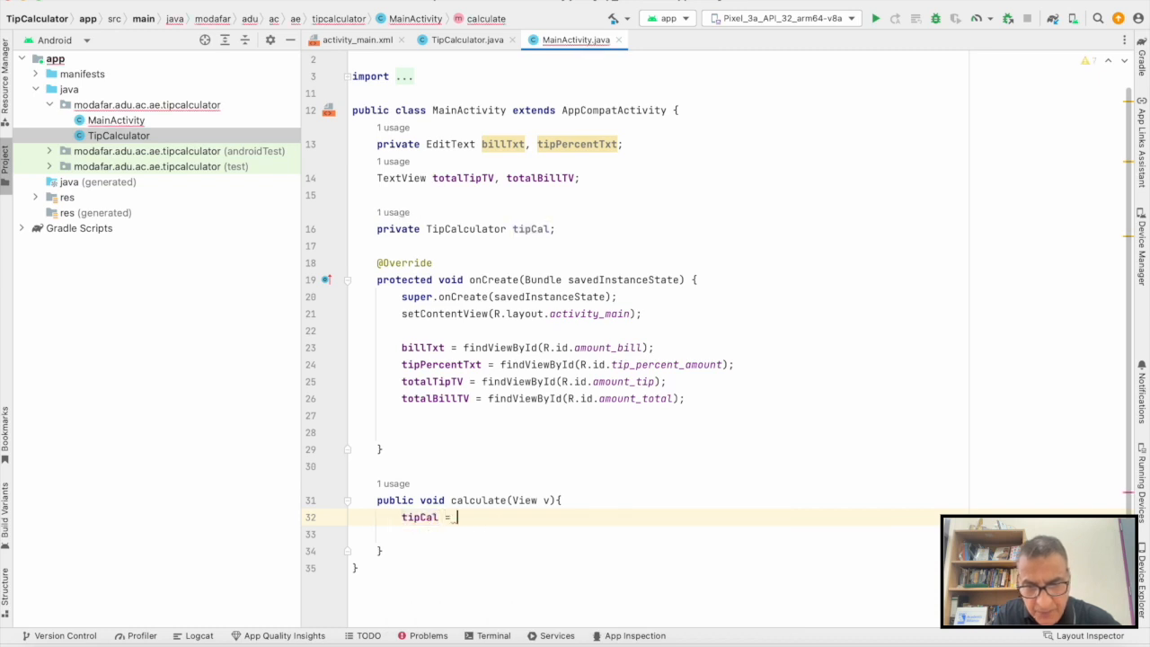
{"action": "type", "text": "new"}
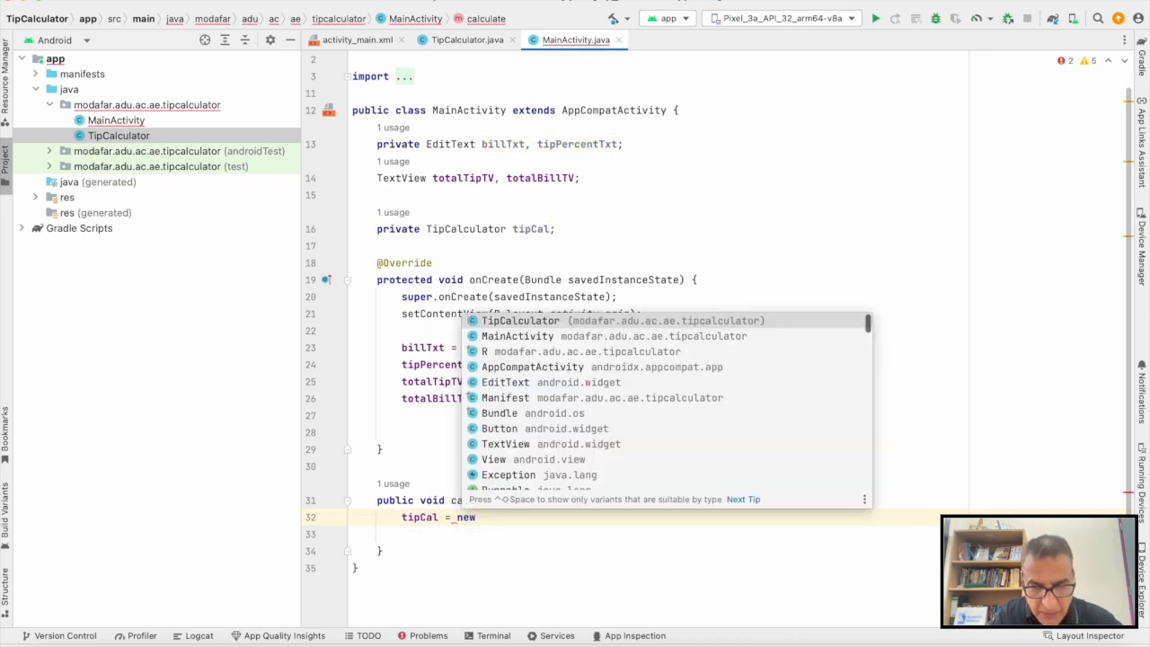
{"action": "left_click", "coordinate": [519, 320]}
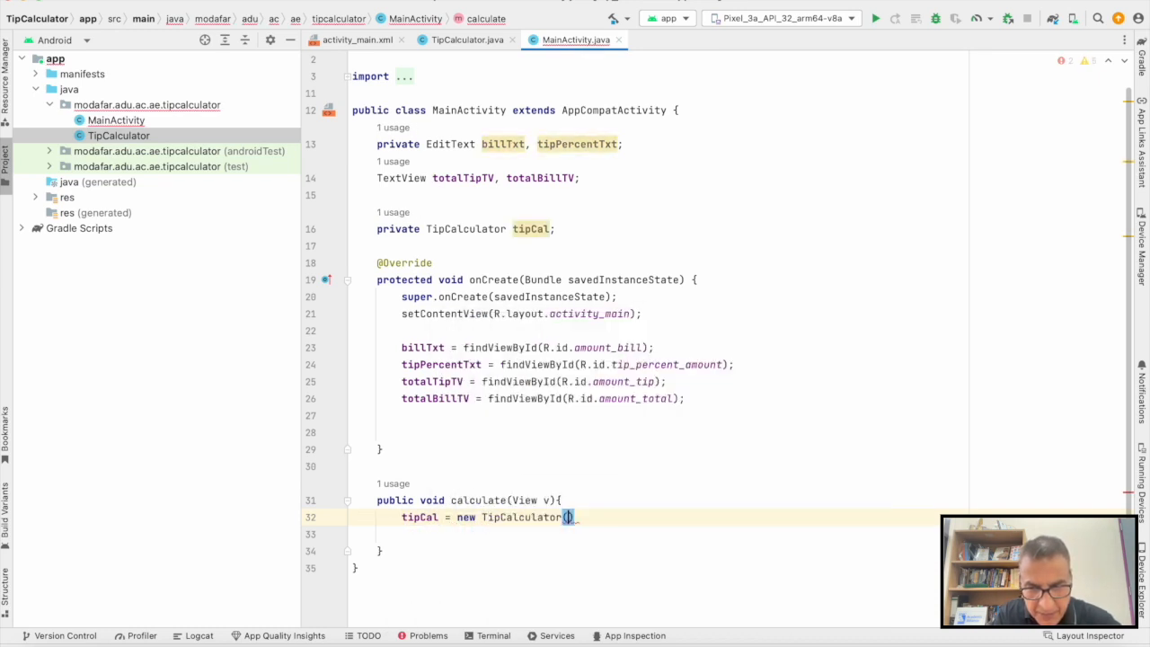
{"action": "type", "text": "Float.parseFloat("}
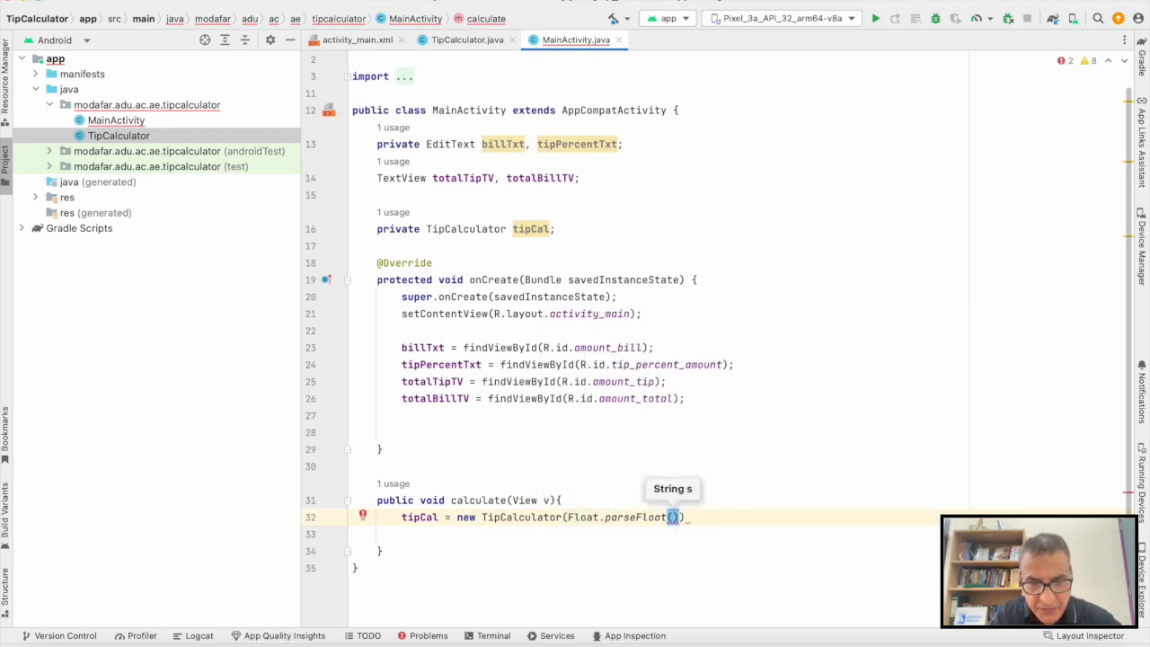
{"action": "type", "text": "billTxt.getText("}
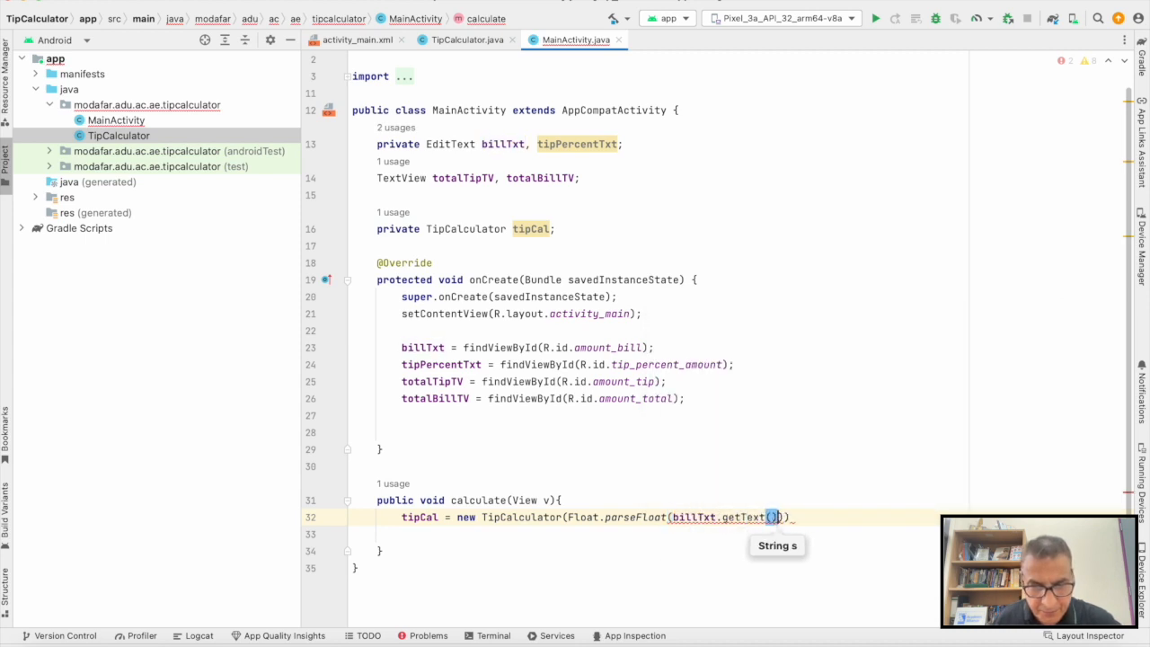
{"action": "type", "text": ".toString()"}
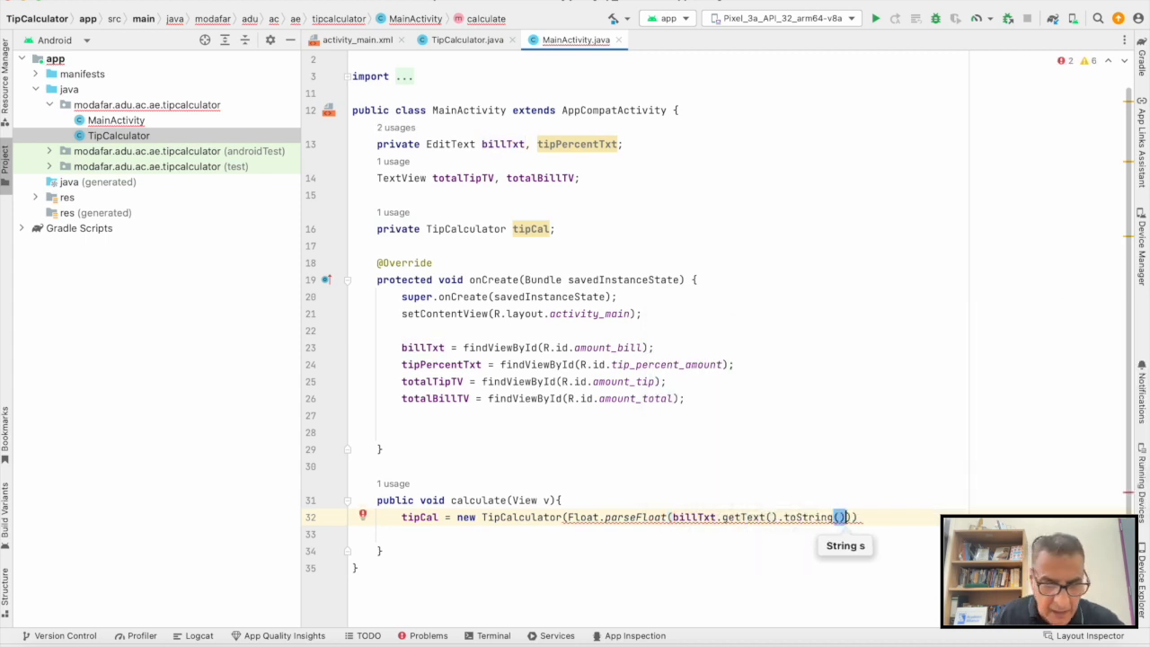
{"action": "type", "text": "Float.parseFloat())"}
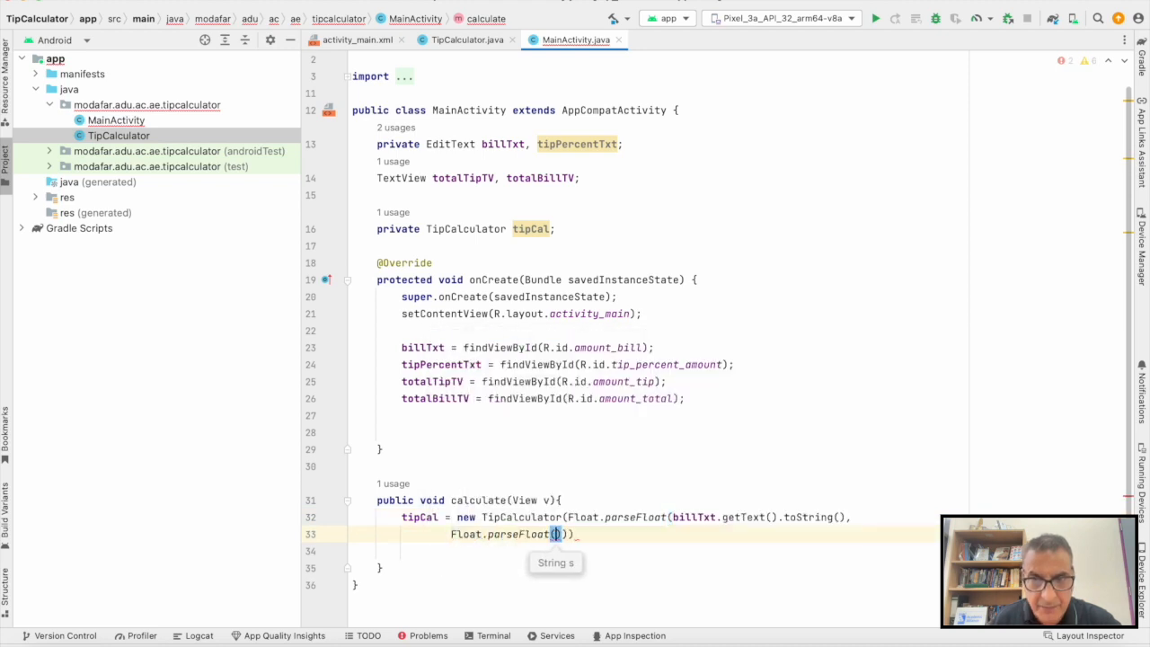
{"action": "type", "text": "tipPercentTxt.getText("}
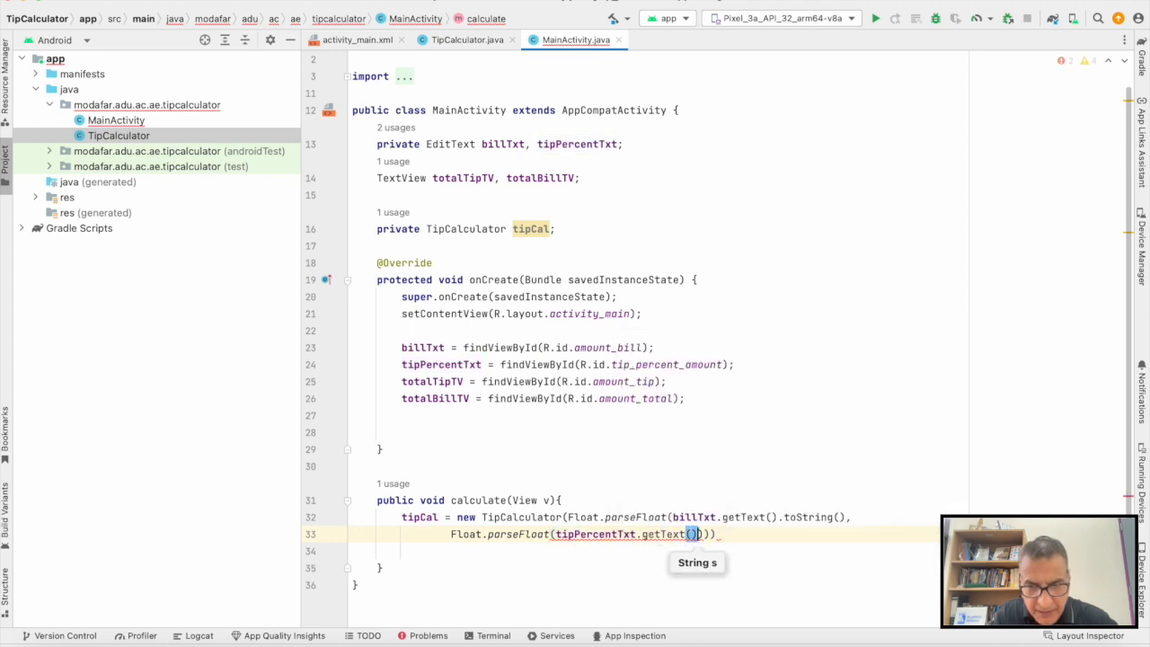
{"action": "type", "text": ".toString()"}
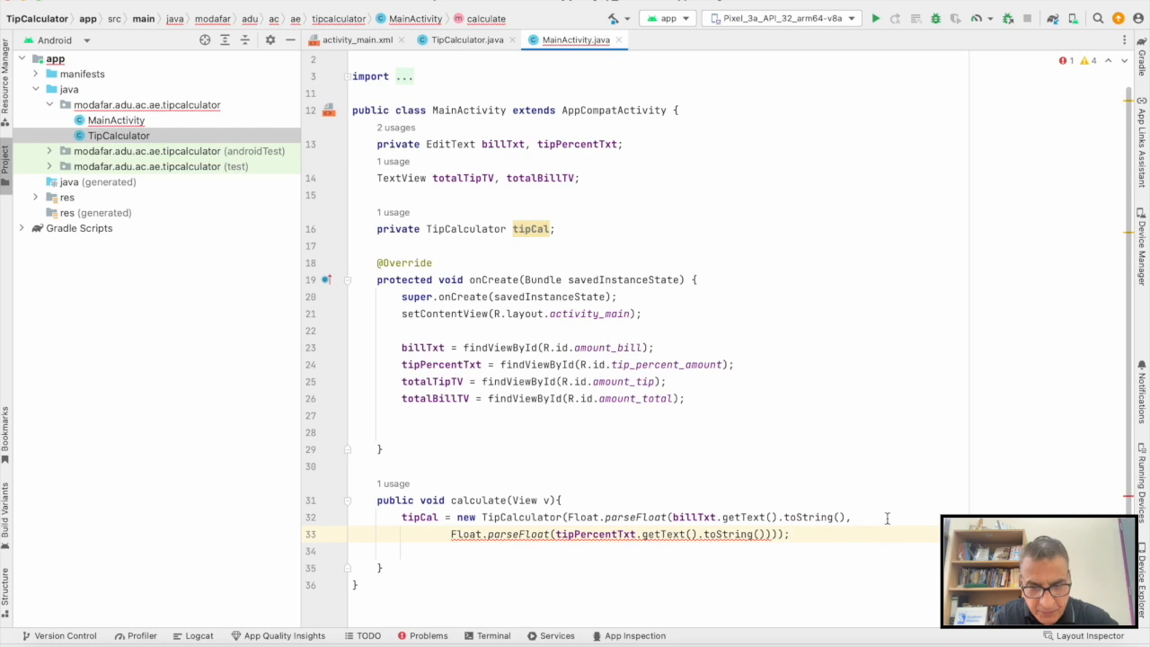
{"action": "scroll", "scroll_direction": "up", "scroll_amount": 3}
{"action": "type", "text": ")"}
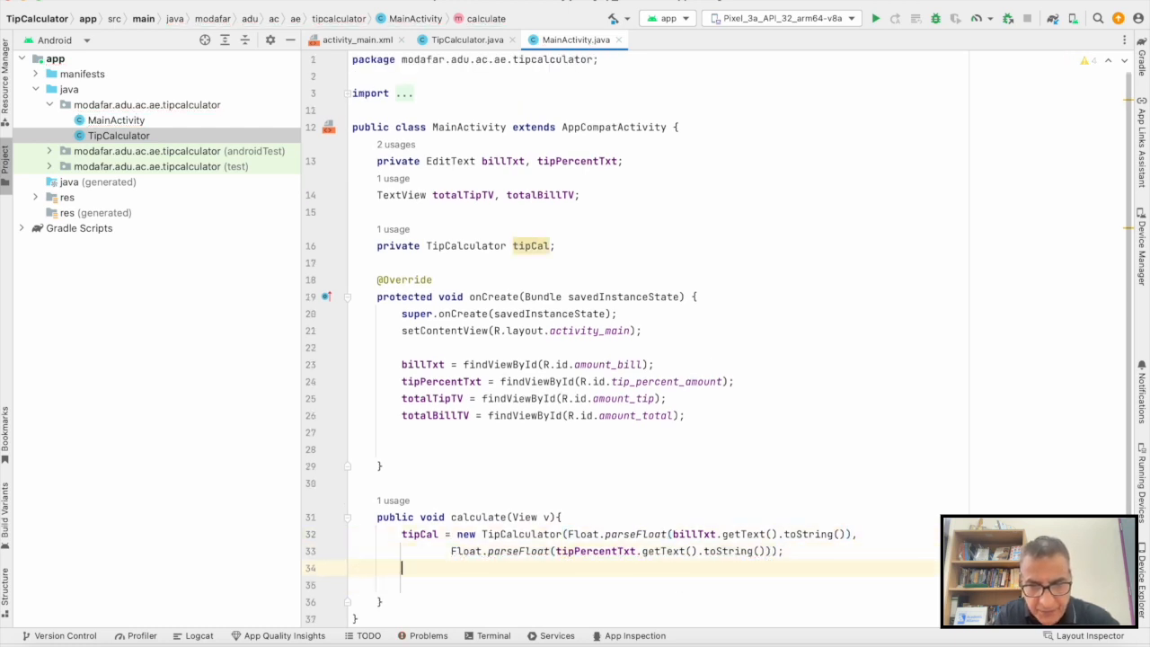
Set totalTipTV and totalBillTV text from tipCal.getTotalTip() and getTotalBill(), then bring up the virtual devices
{"action": "type", "text": "totalTipTV"}
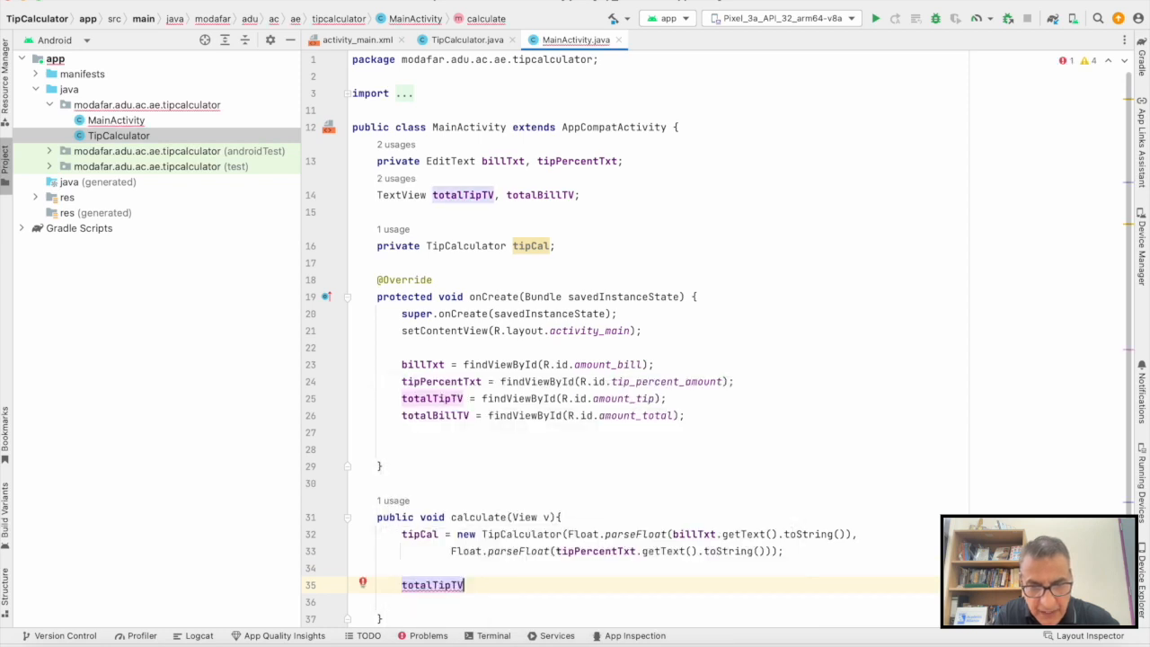
{"action": "type", "text": ".setText(\"\" +tipCal.getTotalTip());"}
{"action": "type", "text": "totalBillTV.setText(\"\" + tipCal.getTotalBill());"}
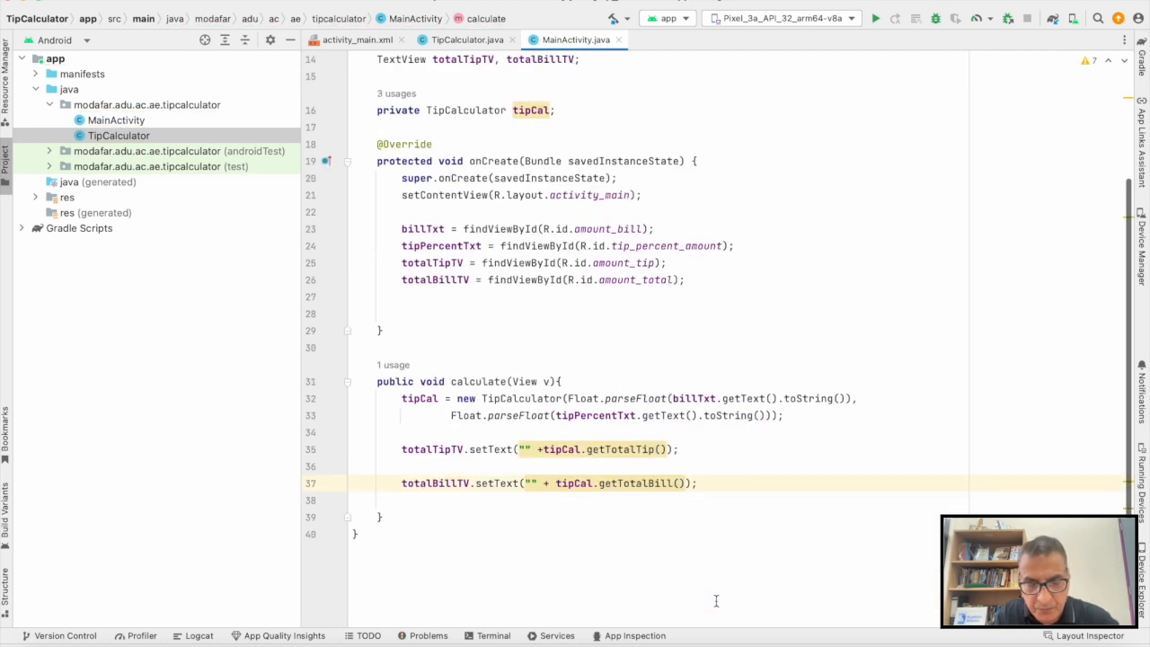
{"action": "left_click", "coordinate": [1140, 238]}
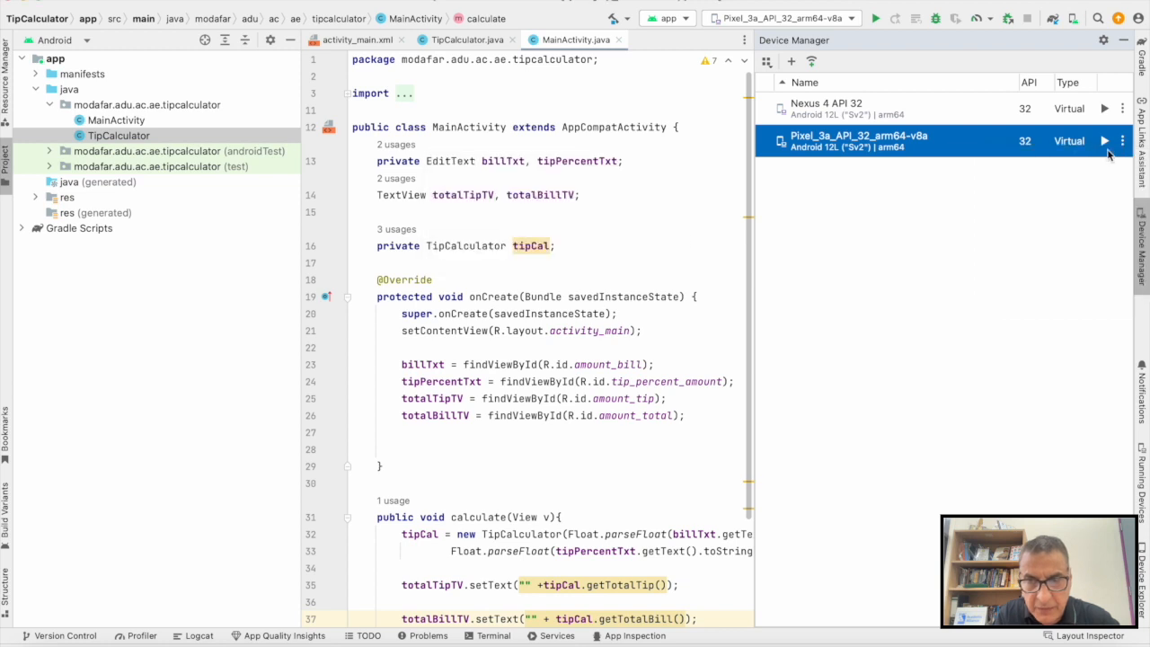
Start the Pixel 3a emulator and launch the TipCalculator app on it
{"action": "left_click", "coordinate": [1103, 140]}
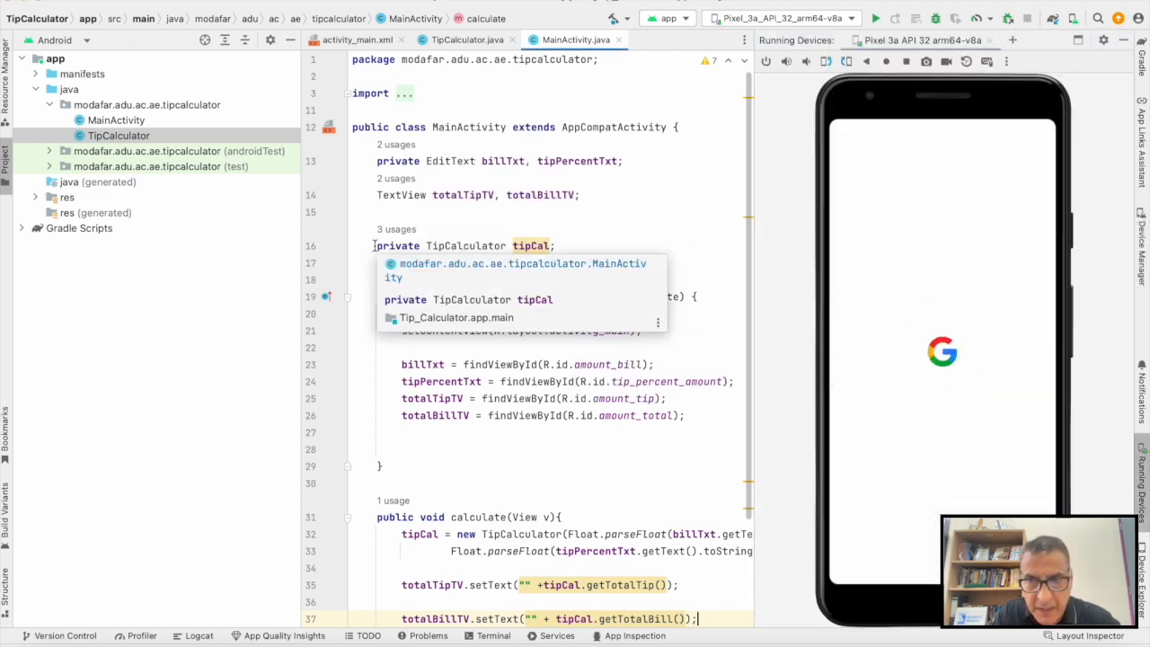
{"action": "left_click", "coordinate": [875, 18]}
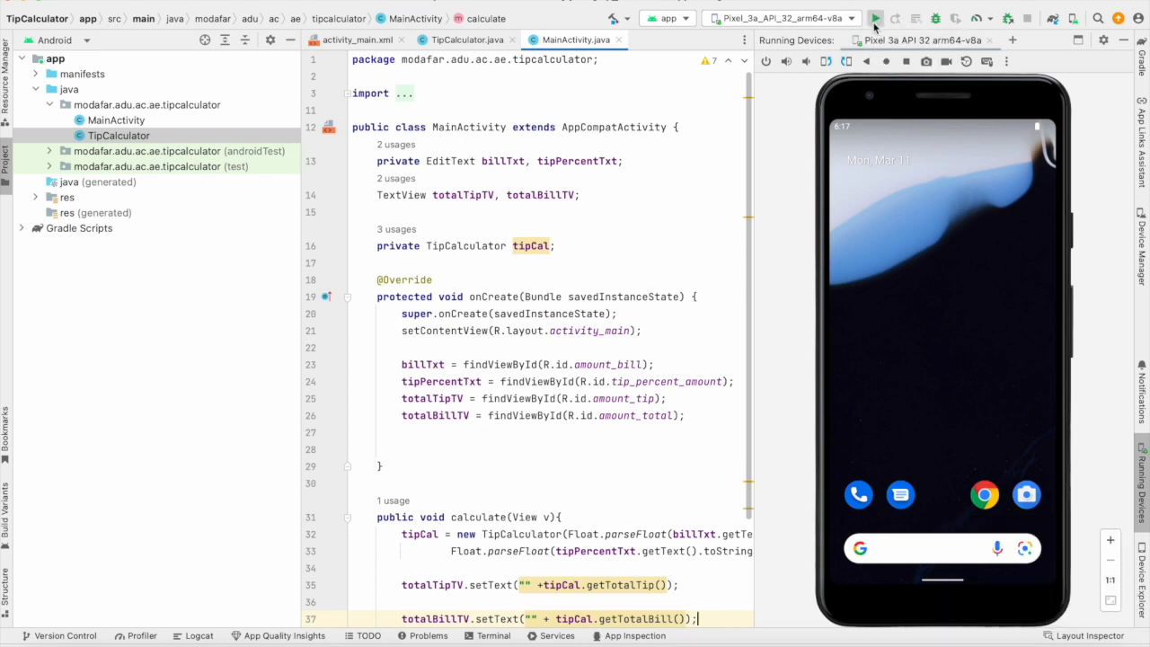
{"action": "left_click", "coordinate": [876, 18]}
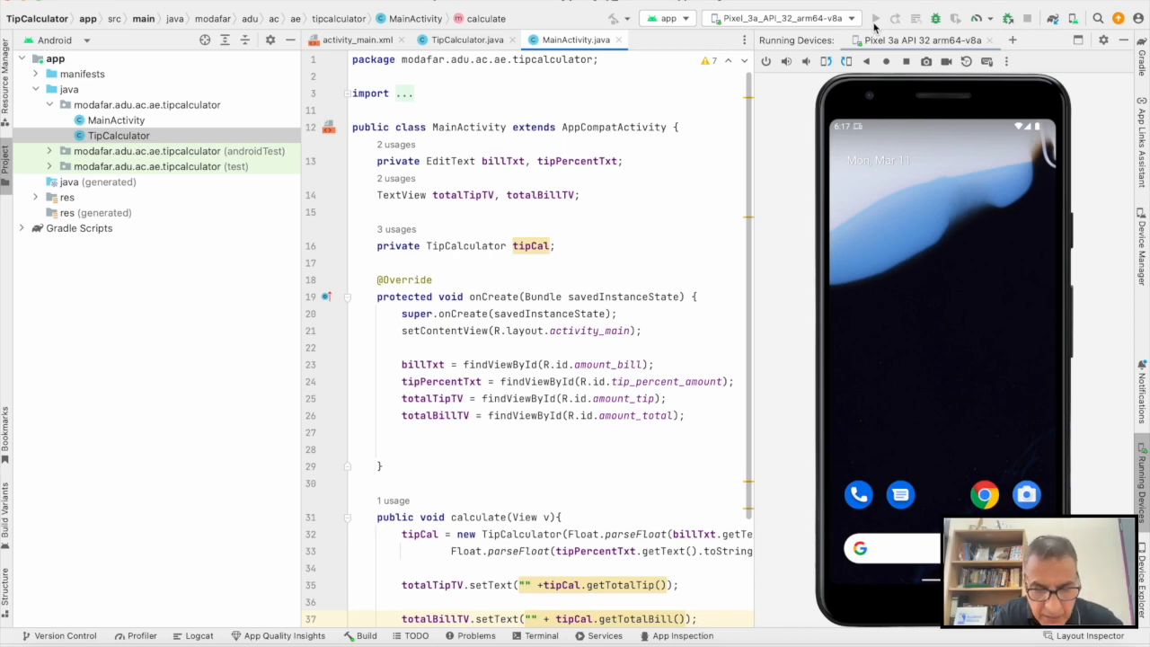
{"action": "left_click", "coordinate": [875, 18]}
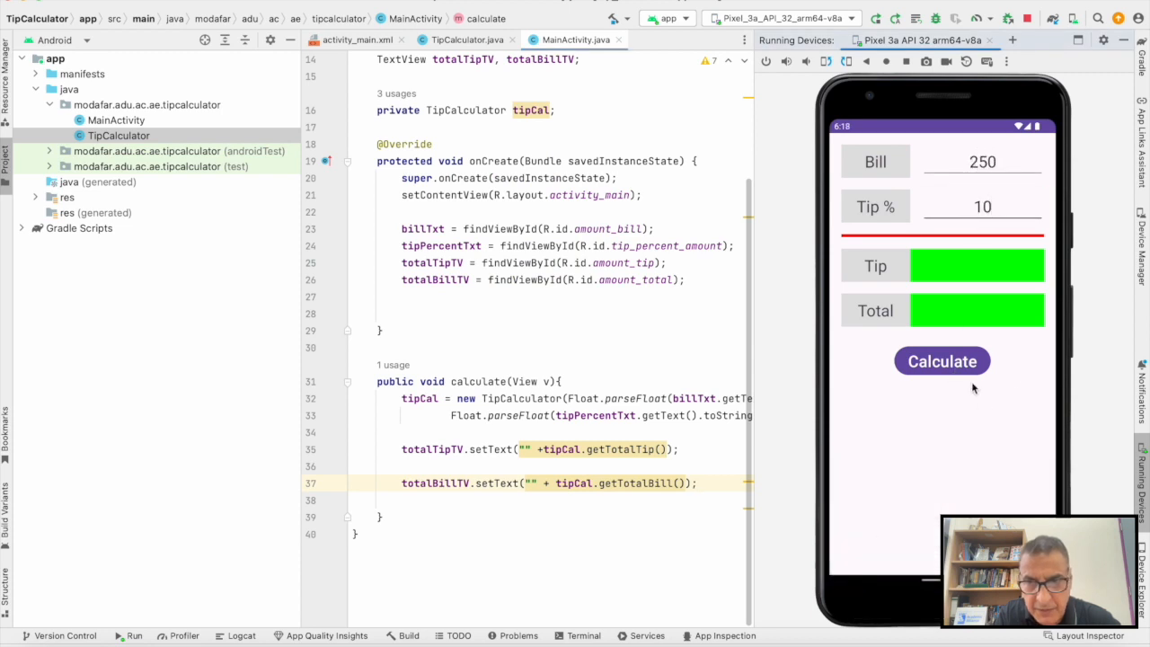
Calculate a 250 bill at 10% giving tip 25.0 and total 275.0, then return to activity_main
{"action": "left_click", "coordinate": [941, 360]}
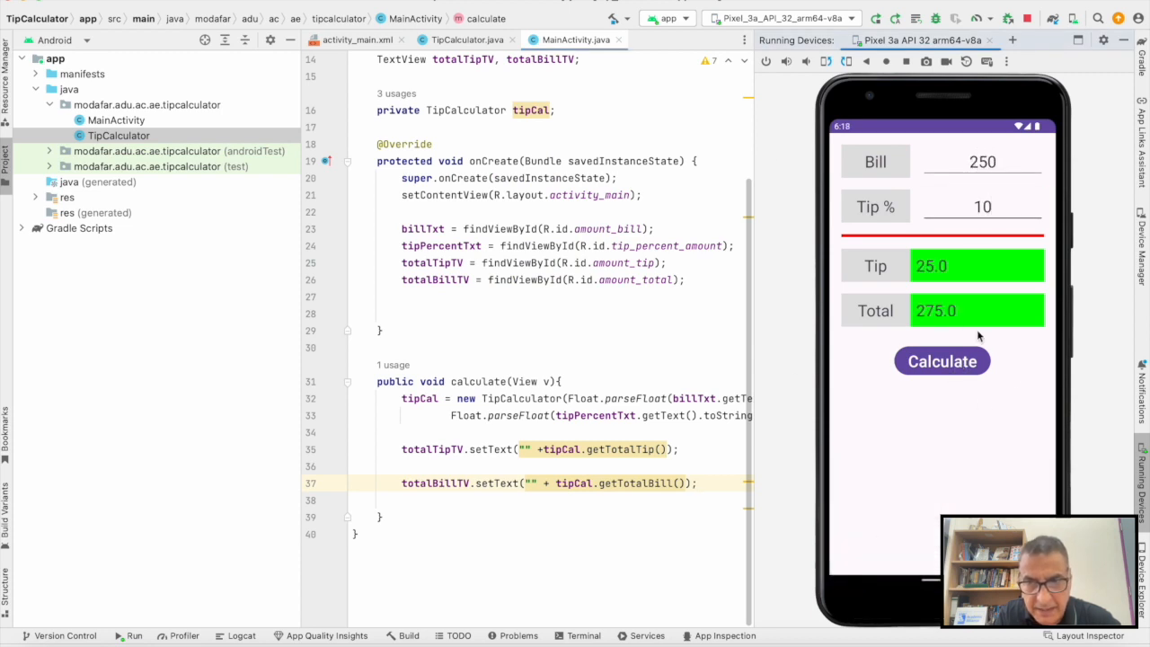
{"action": "left_click", "coordinate": [355, 40]}
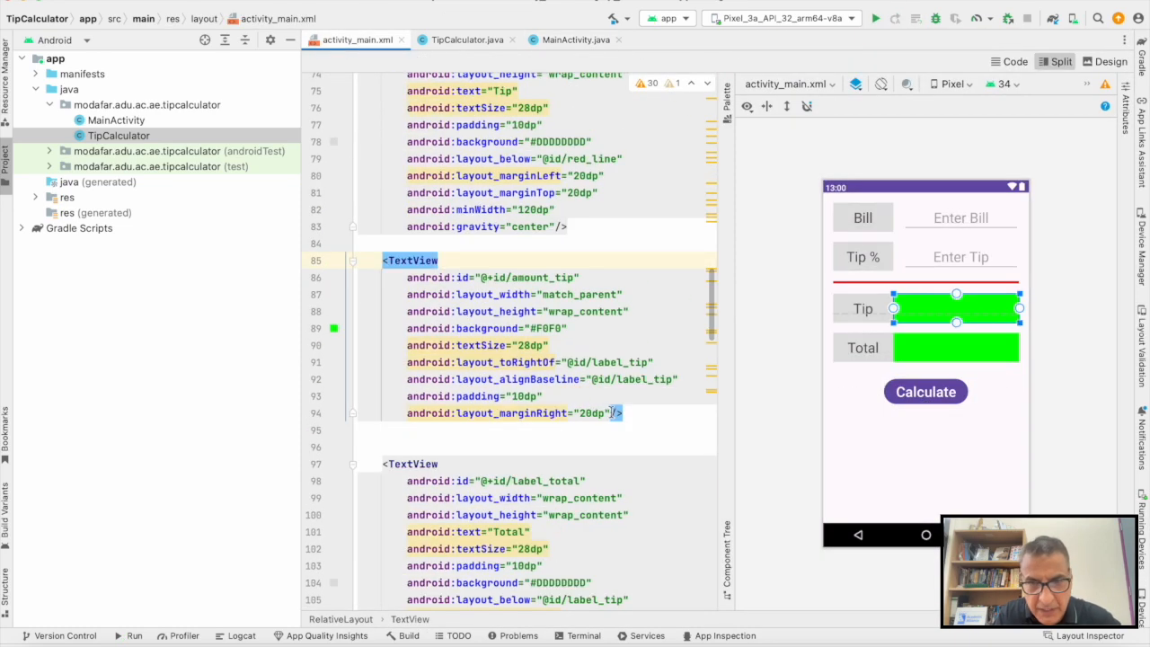
Add android:textStyle="bold" and android:gravity="center" to the amount_tip TextView
{"action": "type", "text": "textStyle=\"bold"}
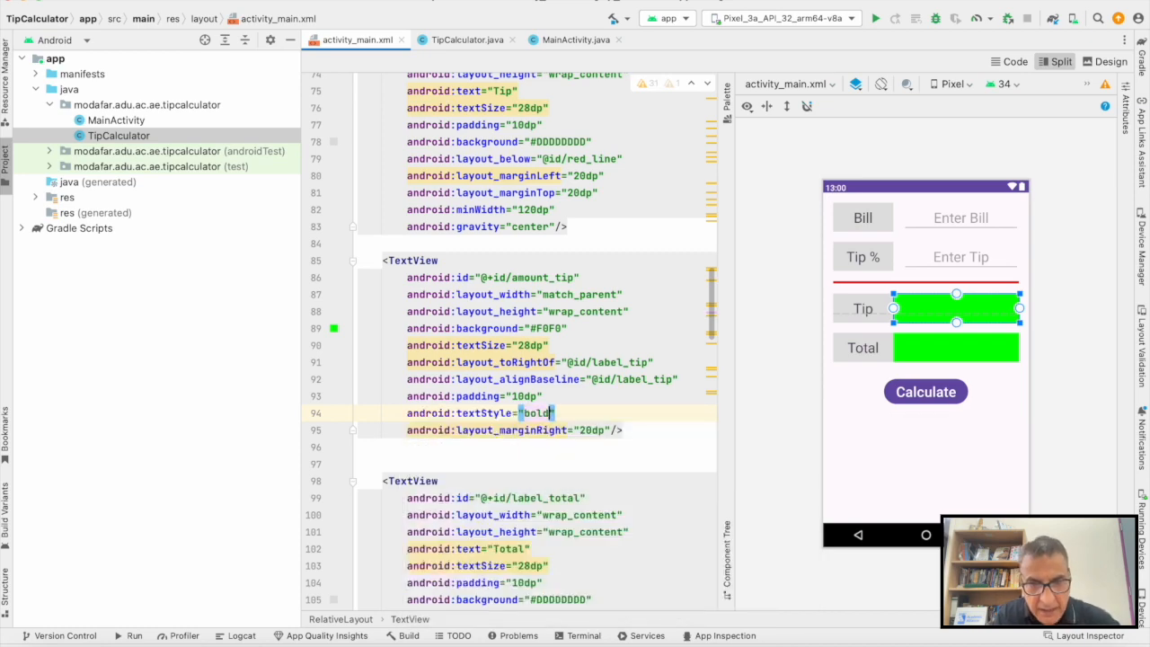
{"action": "type", "text": "android:gravity=\"center\""}
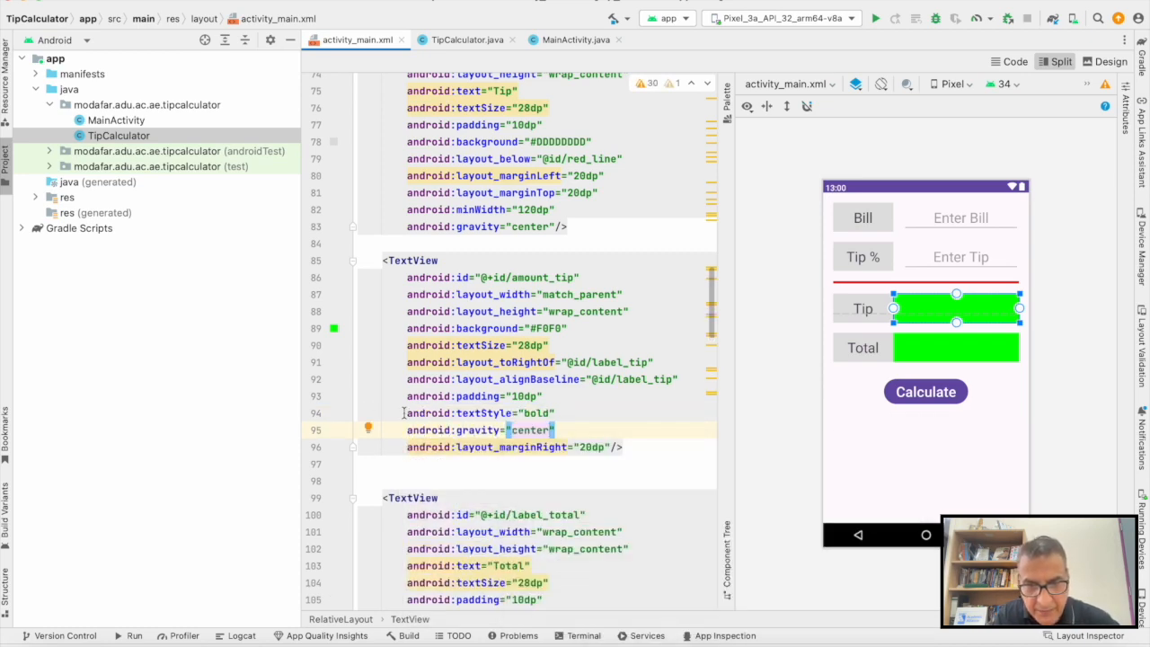
{"action": "scroll", "scroll_direction": "down", "scroll_amount": 3}
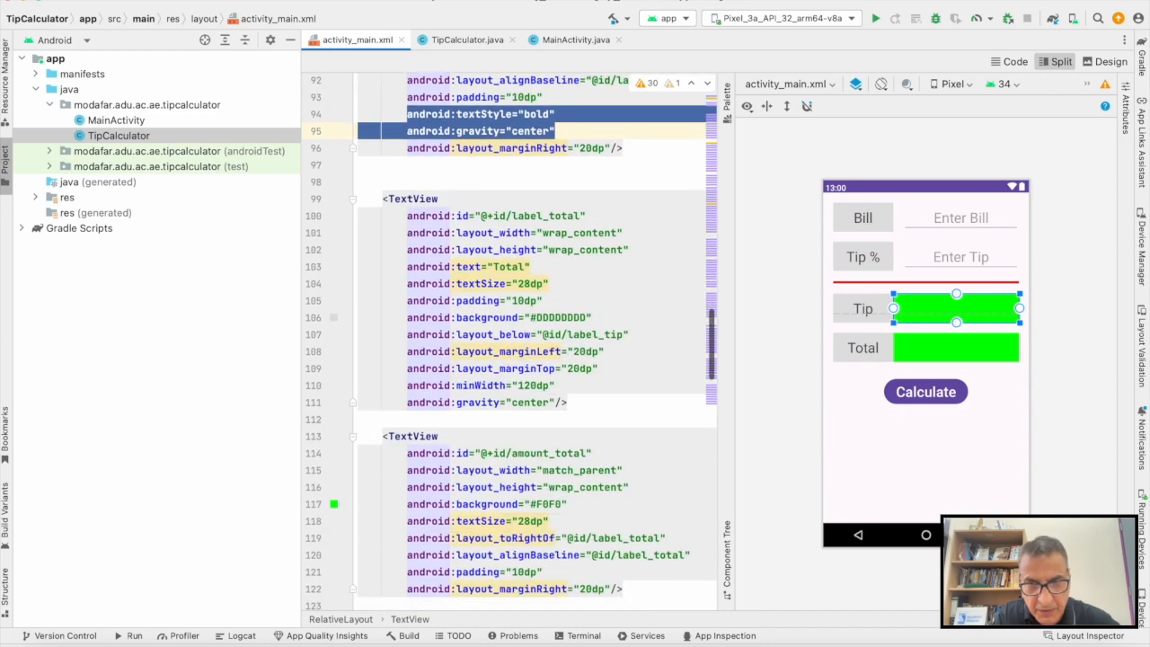